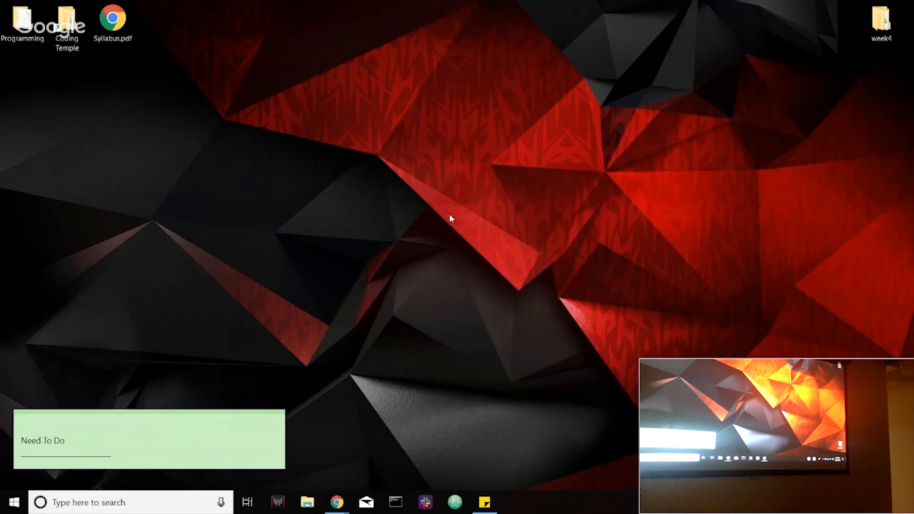
pyautogui.moveTo(358, 249)
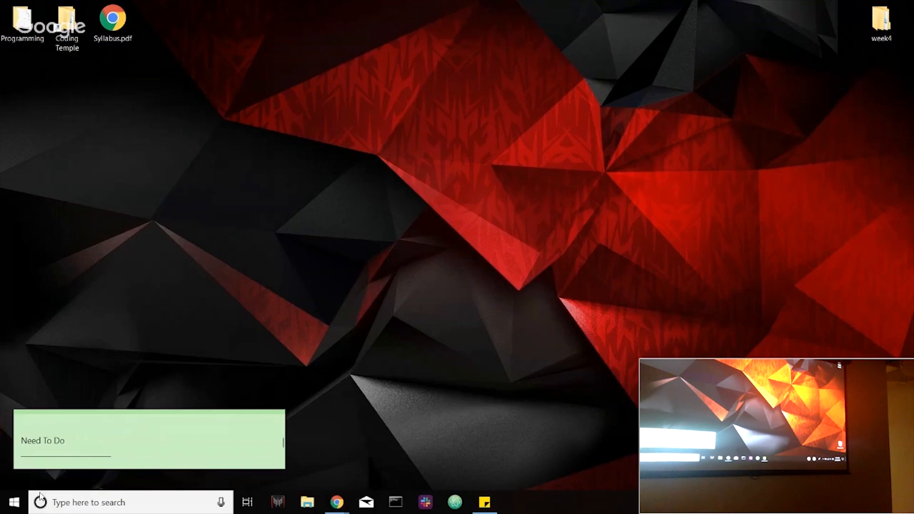
# Launch PyCharm 2018.2 from the desktop and wait for its Welcome window
pyautogui.click(13, 501)
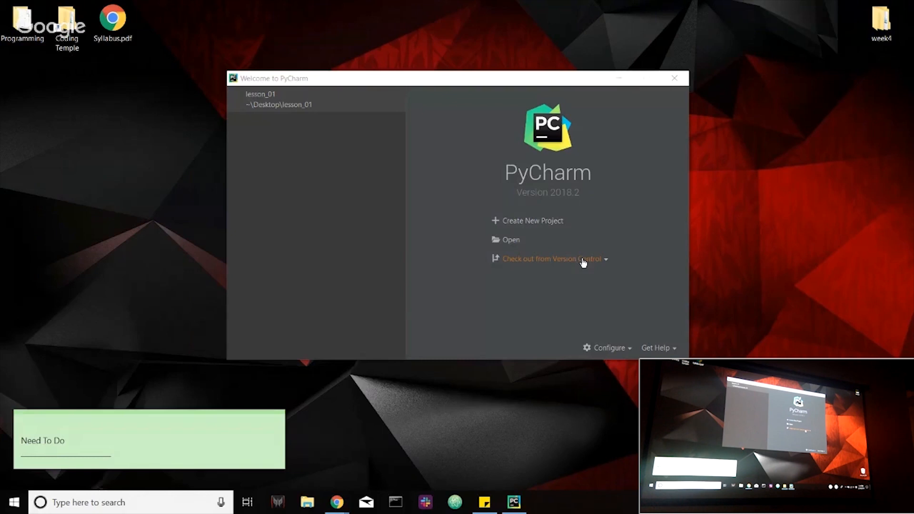
# From the Welcome window, start Create New Project to bring up the New Project dialog
pyautogui.click(280, 99)
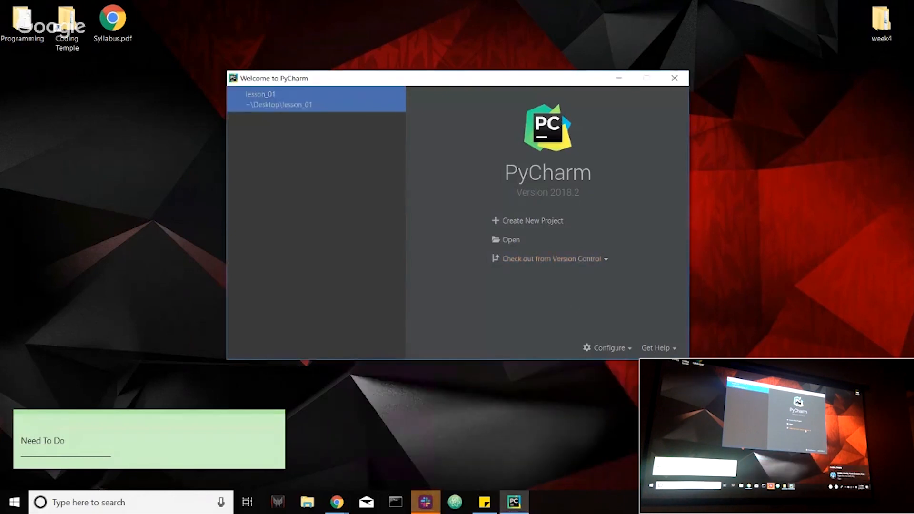
pyautogui.moveTo(470, 286)
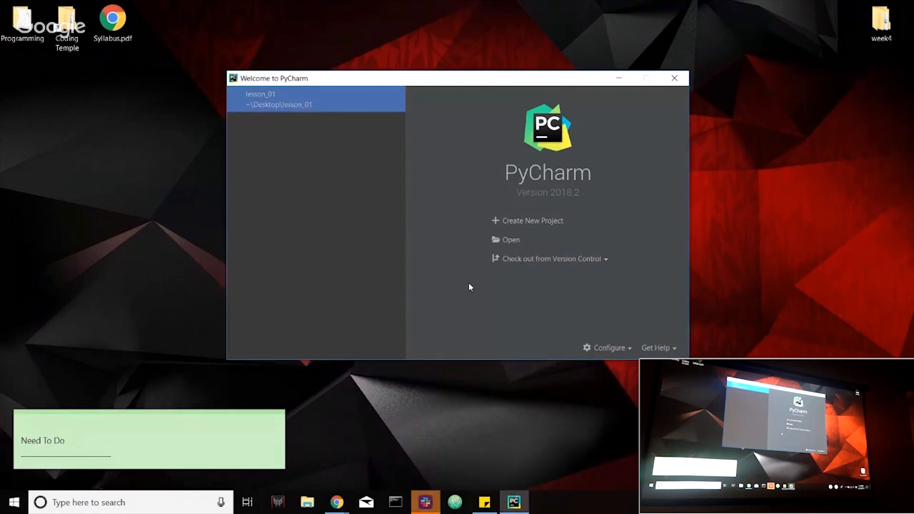
pyautogui.moveTo(516, 223)
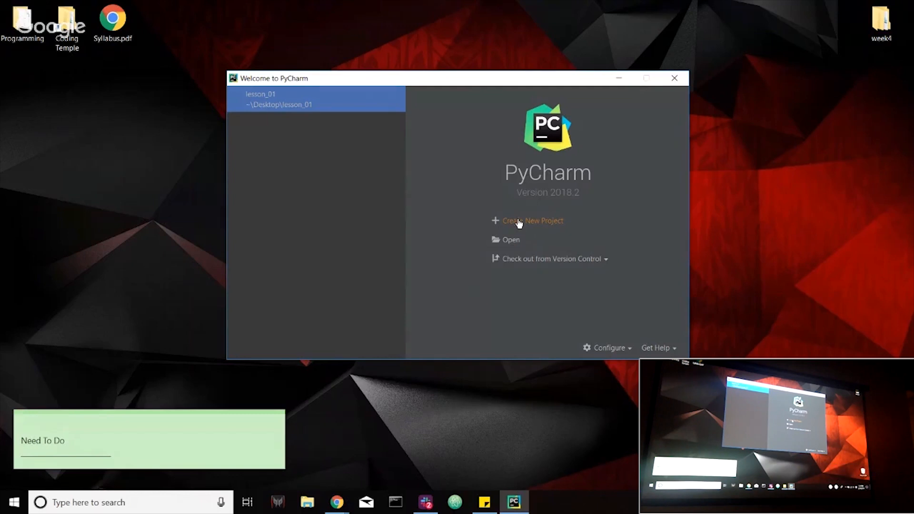
pyautogui.click(531, 221)
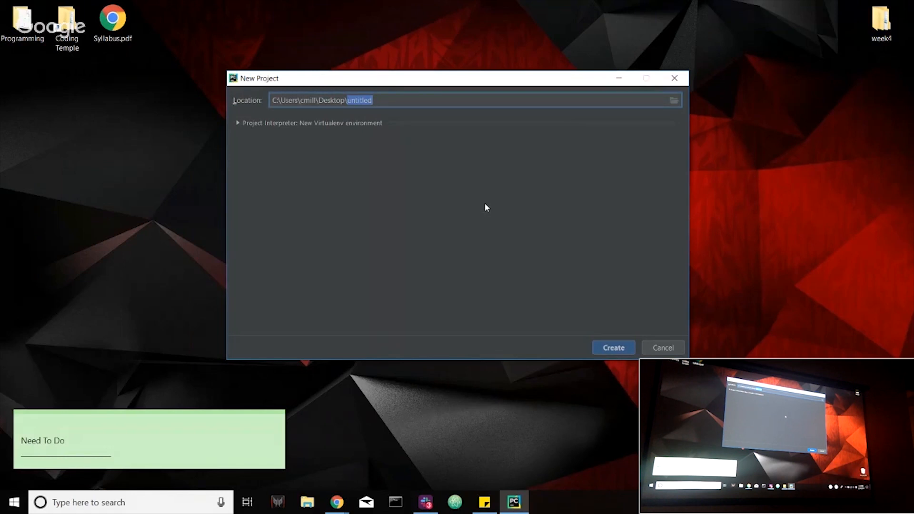
# Create a new project named 'workshop' in the Desktop folder
pyautogui.write('workshop')
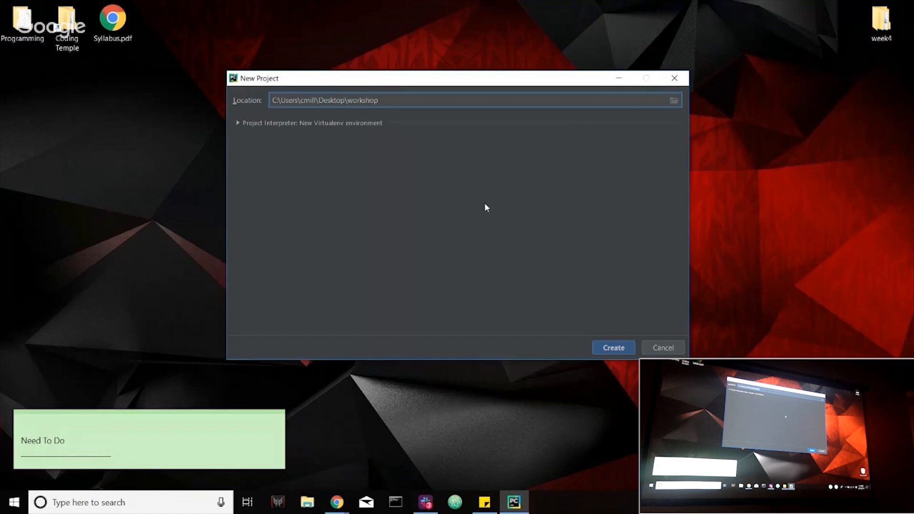
pyautogui.moveTo(633, 242)
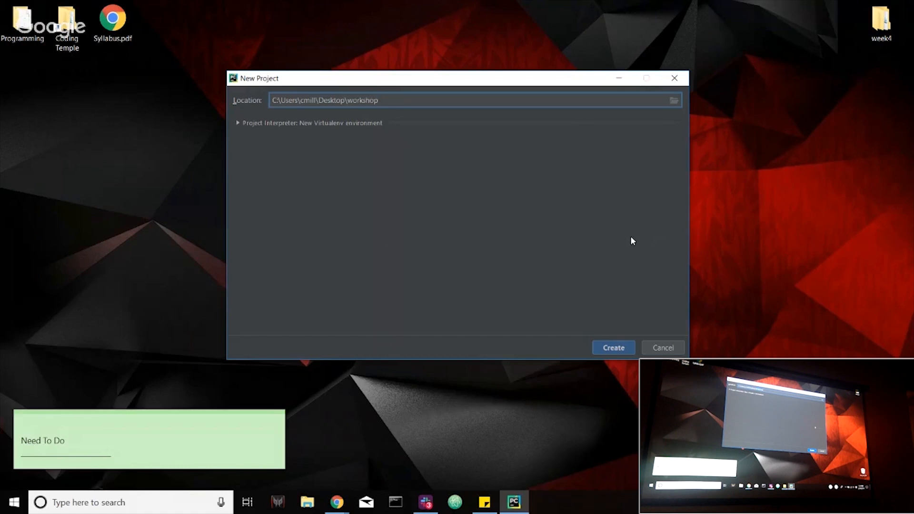
pyautogui.moveTo(654, 269)
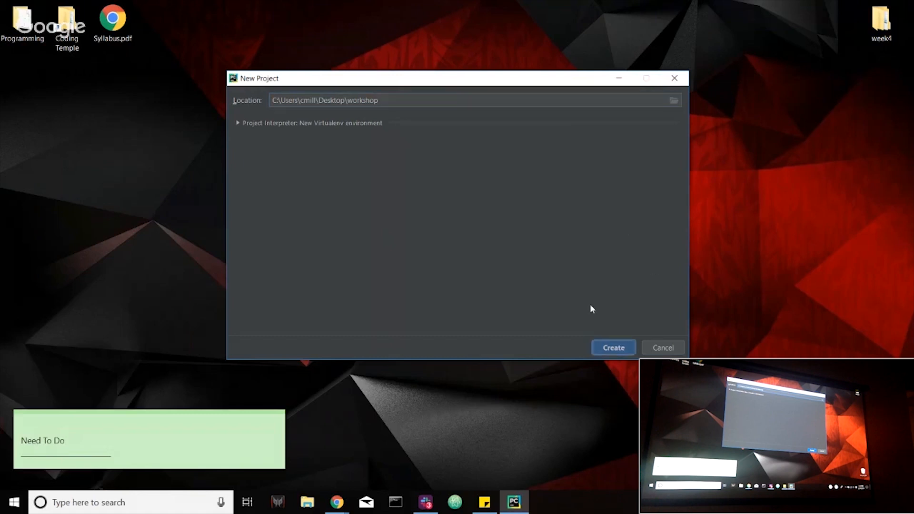
pyautogui.click(613, 347)
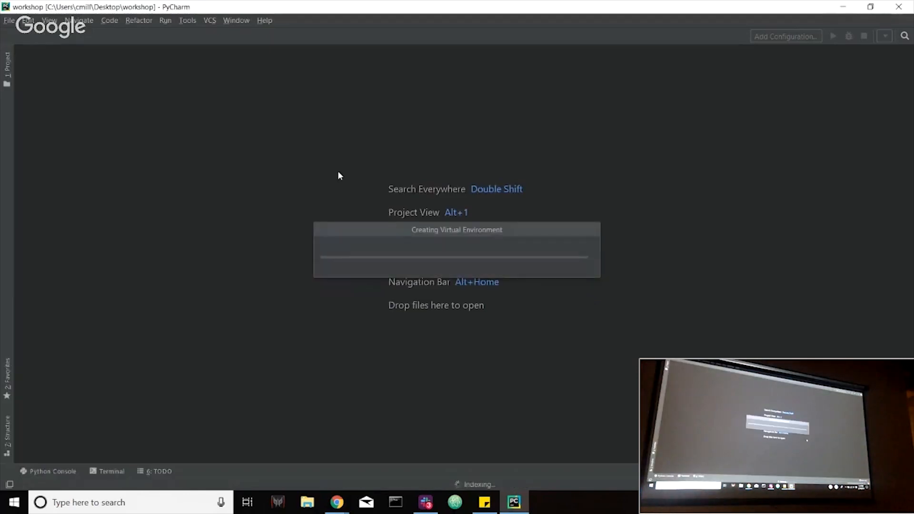
pyautogui.moveTo(411, 169)
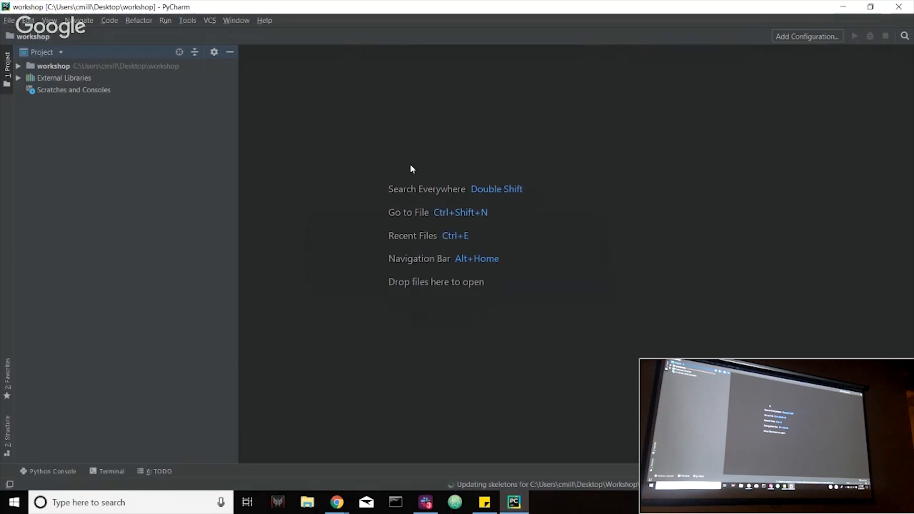
pyautogui.moveTo(57, 73)
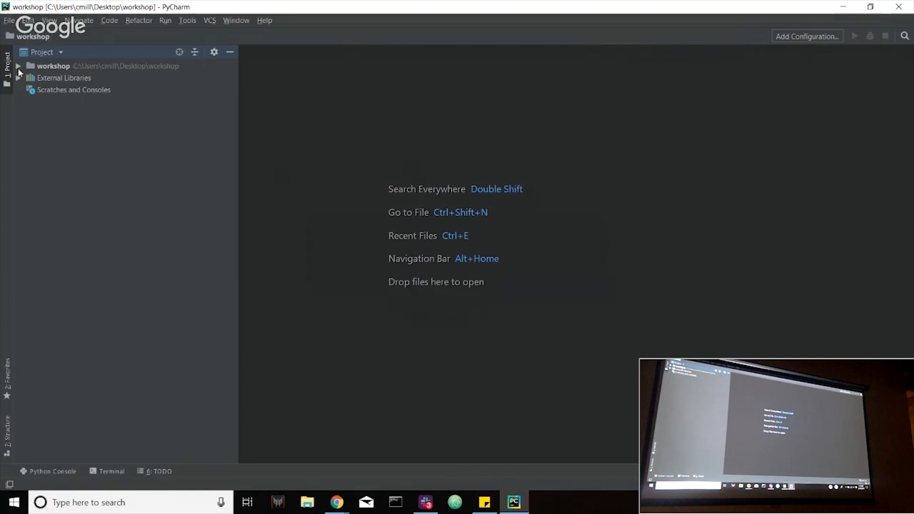
# Expand and select the workshop folder in the Project tree, revealing venv
pyautogui.click(18, 65)
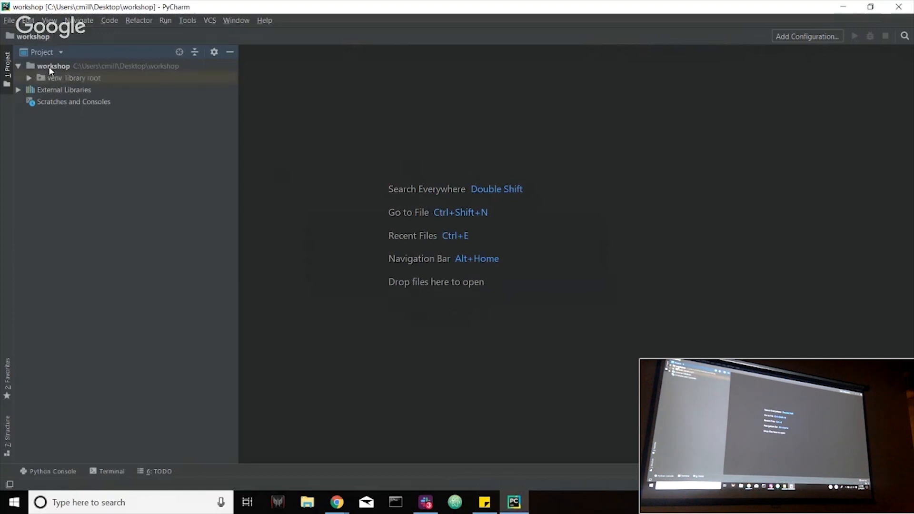
pyautogui.click(53, 66)
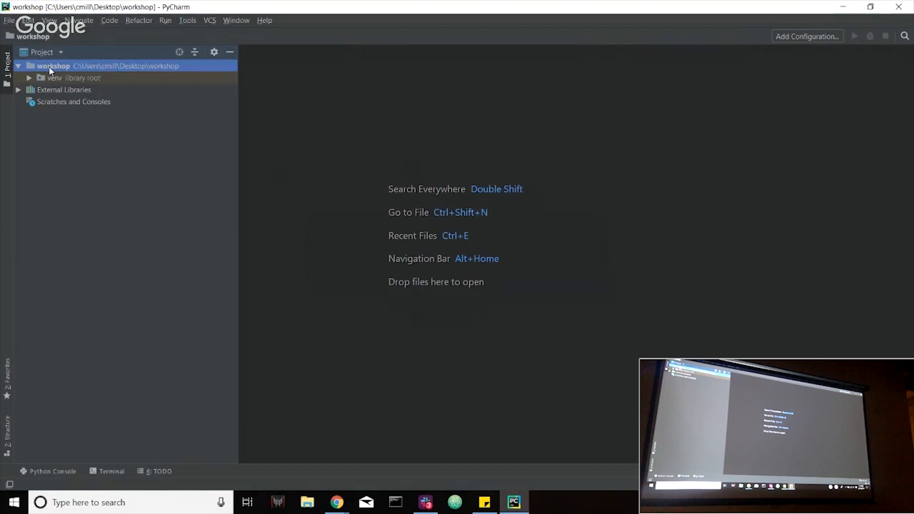
# Add a Python file named 'lesson_01' to the workshop folder via New > Python File
pyautogui.rightClick(53, 65)
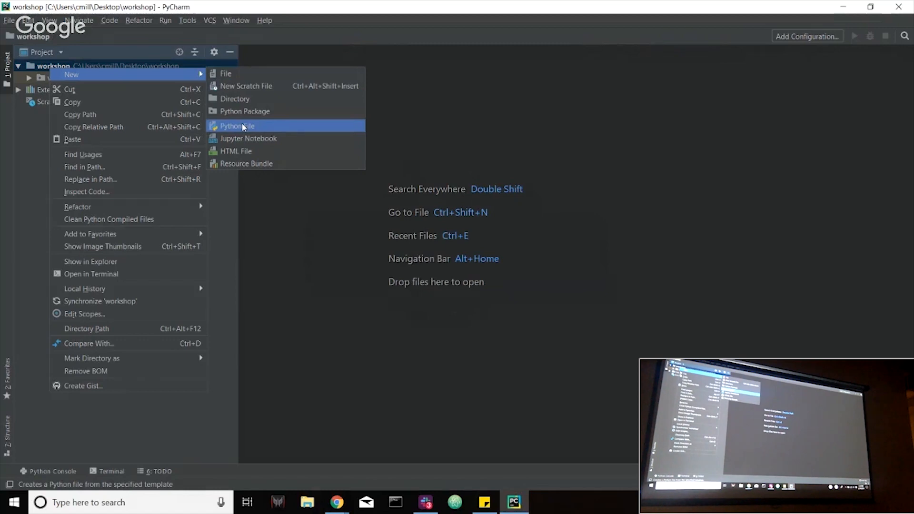
pyautogui.click(236, 125)
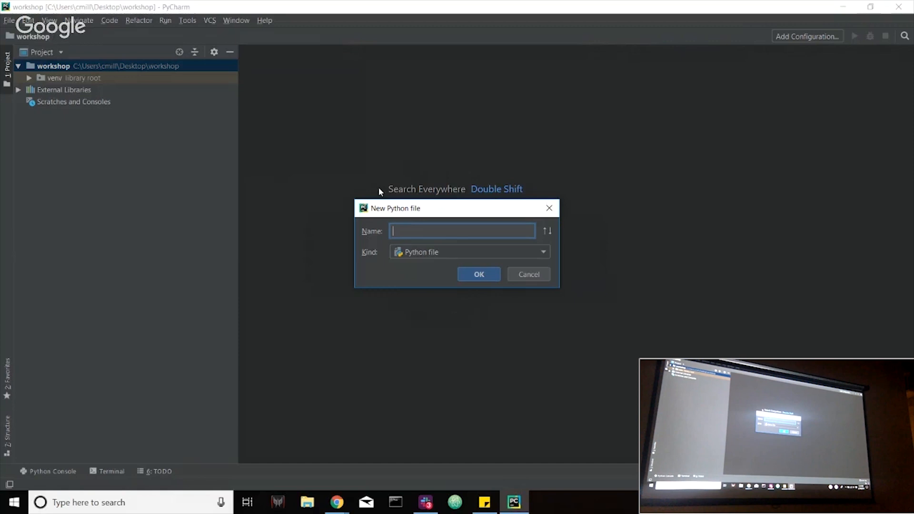
pyautogui.write('lesson_')
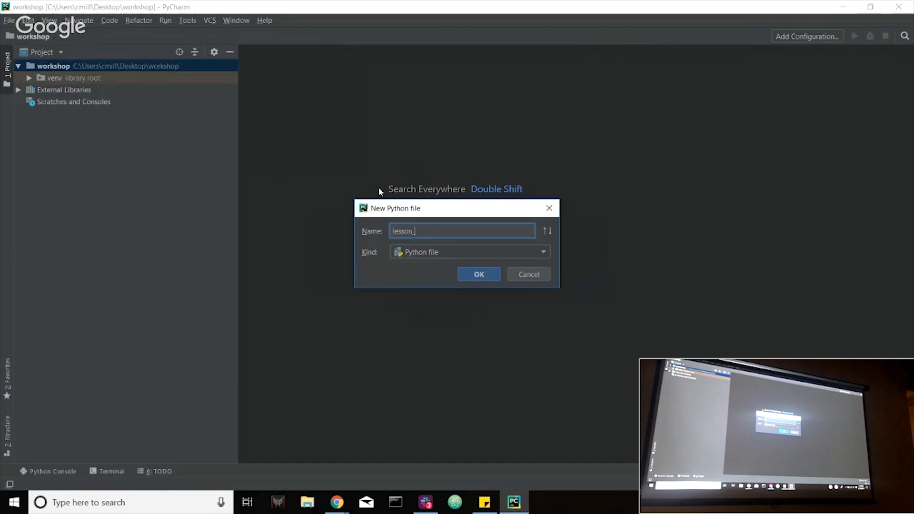
pyautogui.write('01')
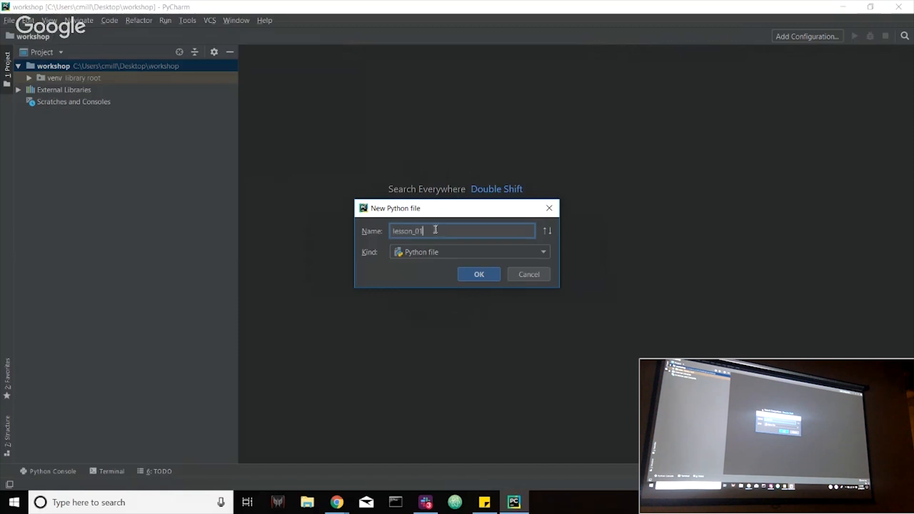
pyautogui.click(478, 274)
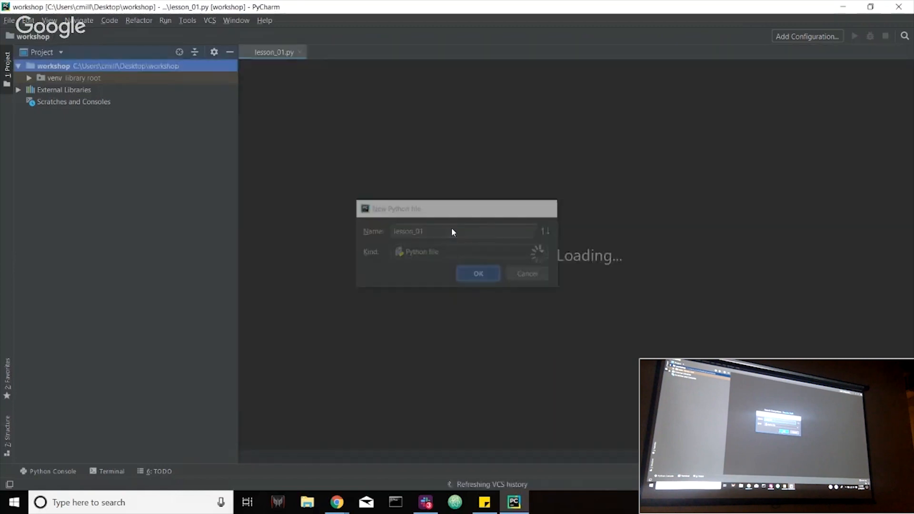
pyautogui.click(477, 273)
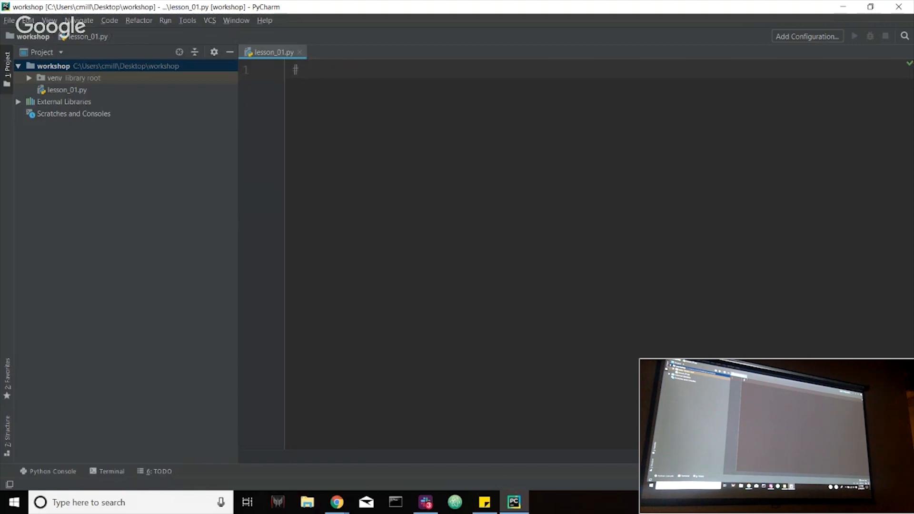
# Write the first line as the comment '# use hashtag to comment in python'
pyautogui.write('use')
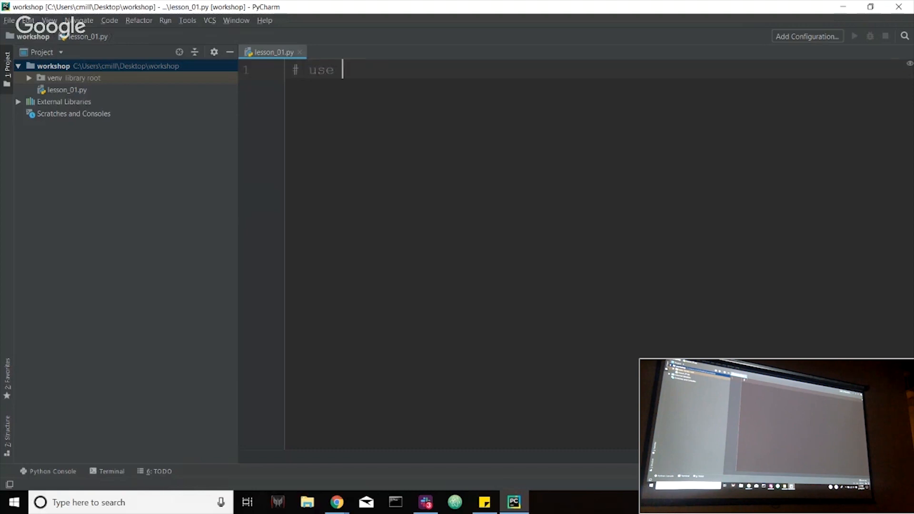
pyautogui.write('hashtag')
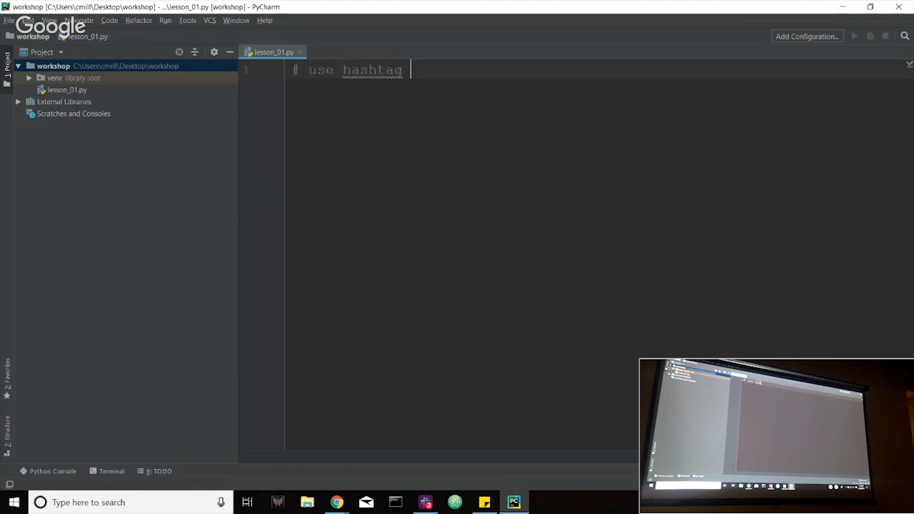
pyautogui.write('to comment')
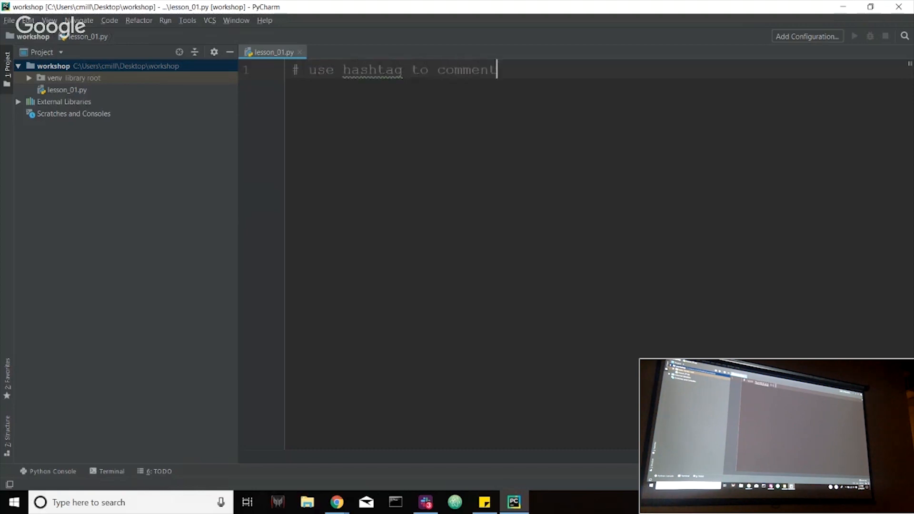
pyautogui.write('in python')
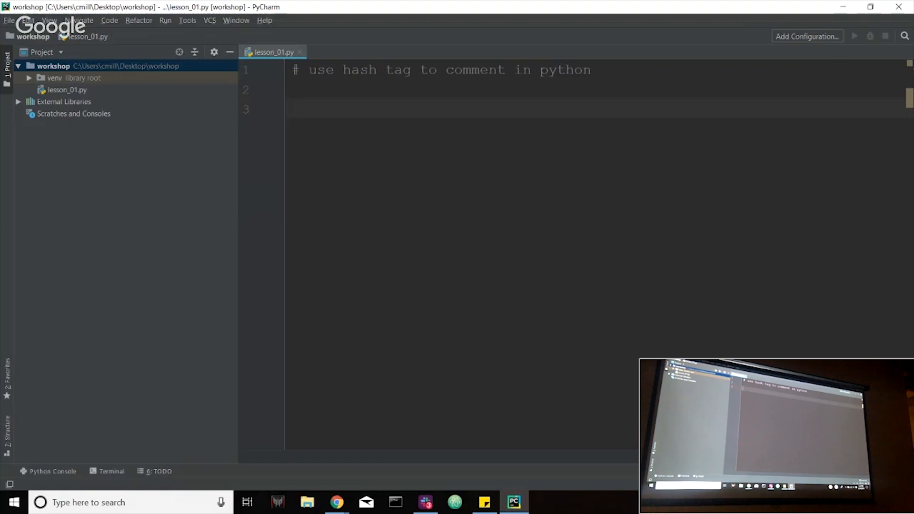
# Add a hash-framed 'Data Types' header and the comment '# integers: whole numbers'
pyautogui.write('###################')
pyautogui.write('# Data Types')
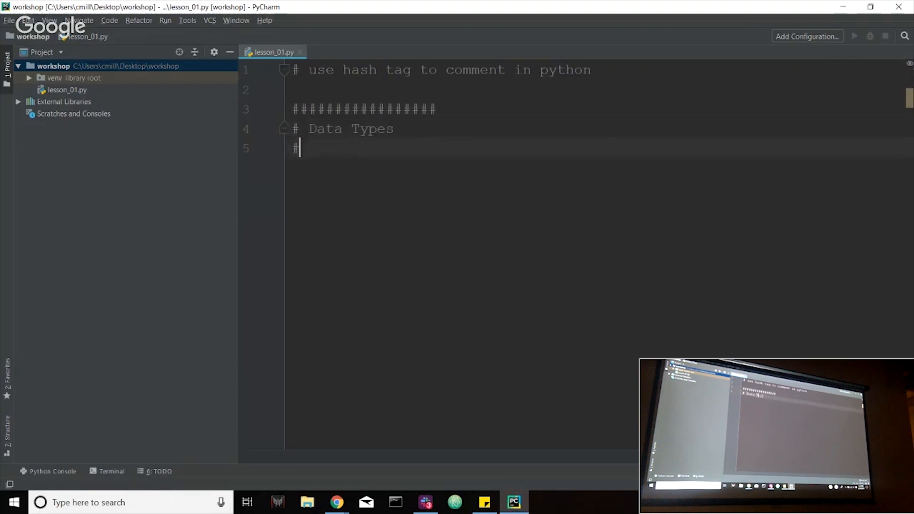
pyautogui.write('#################')
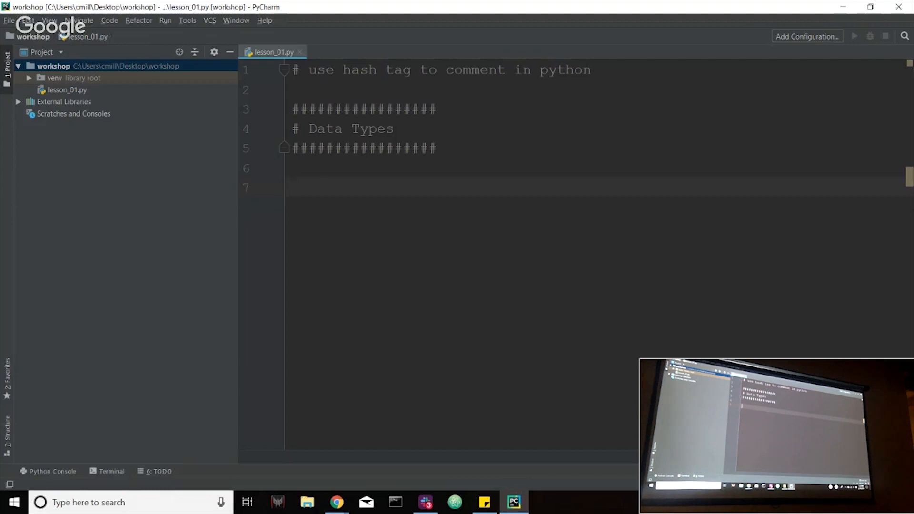
pyautogui.write('#')
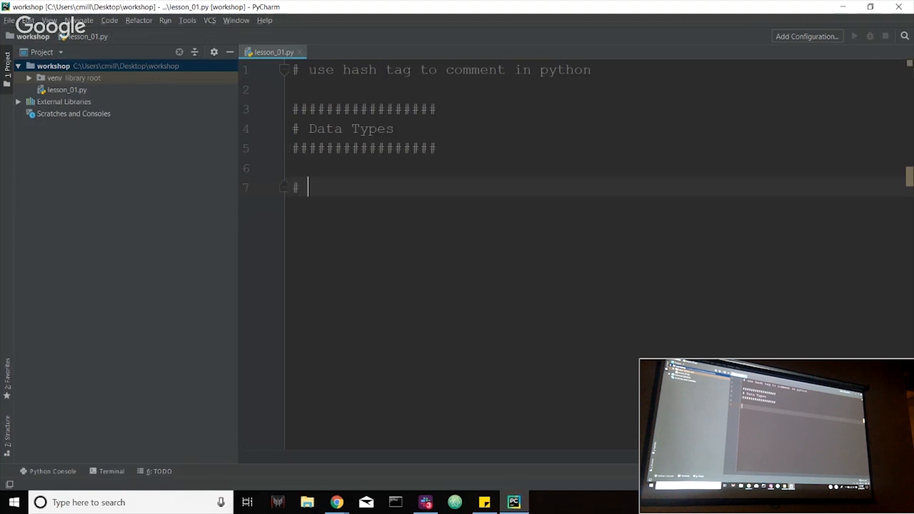
pyautogui.write('integers:')
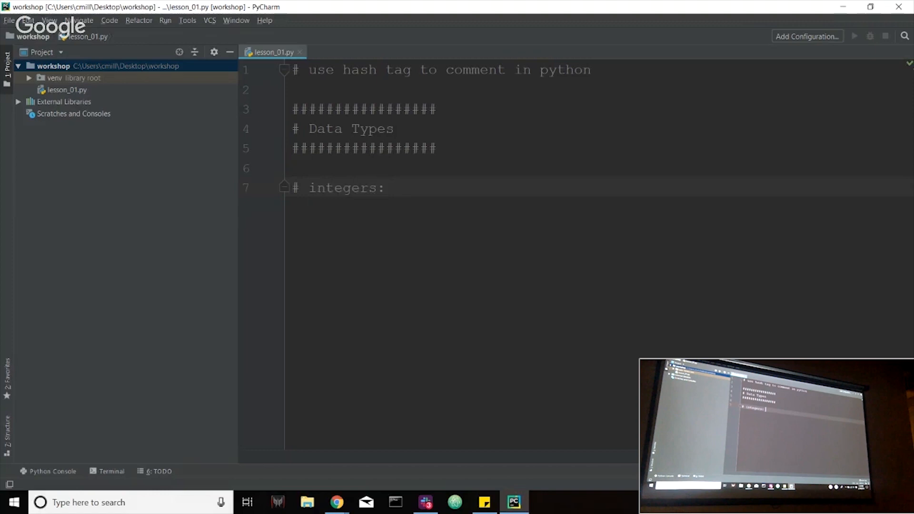
pyautogui.write('whole numbers')
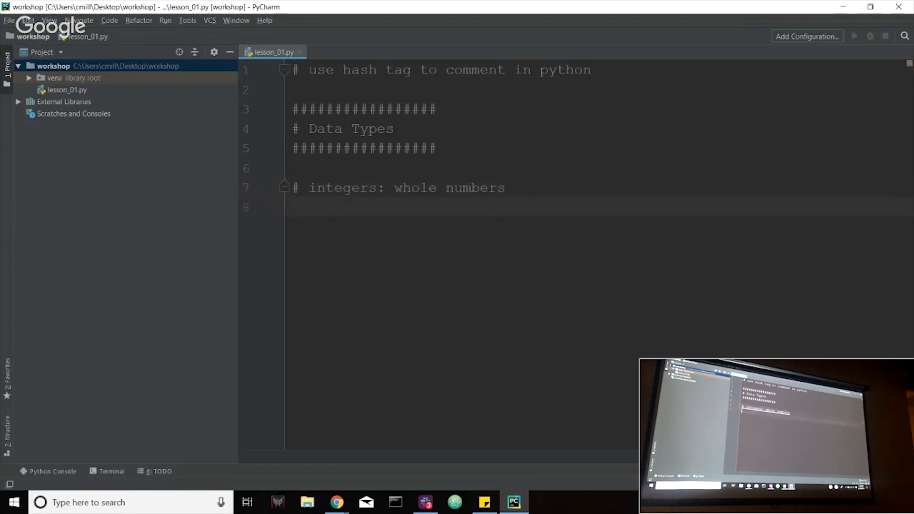
pyautogui.click(292, 208)
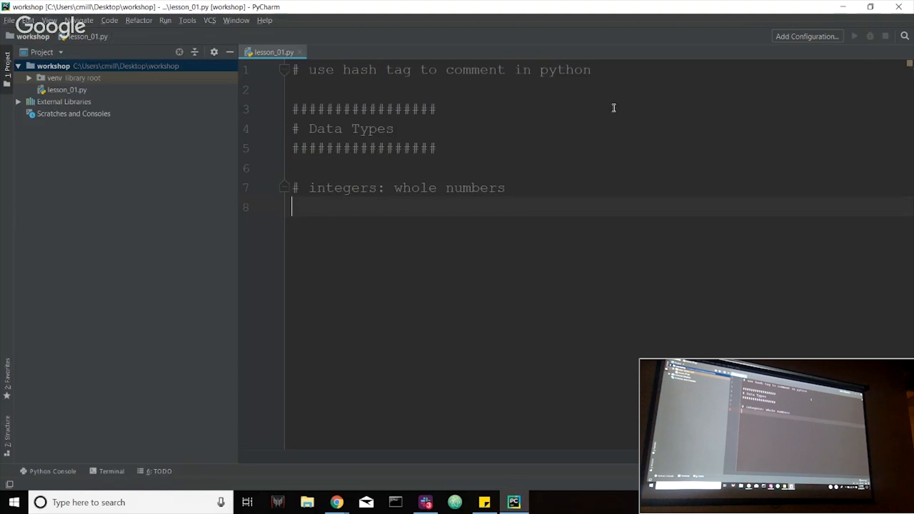
# Type print(3) on the line below the integers comment
pyautogui.write('print(')
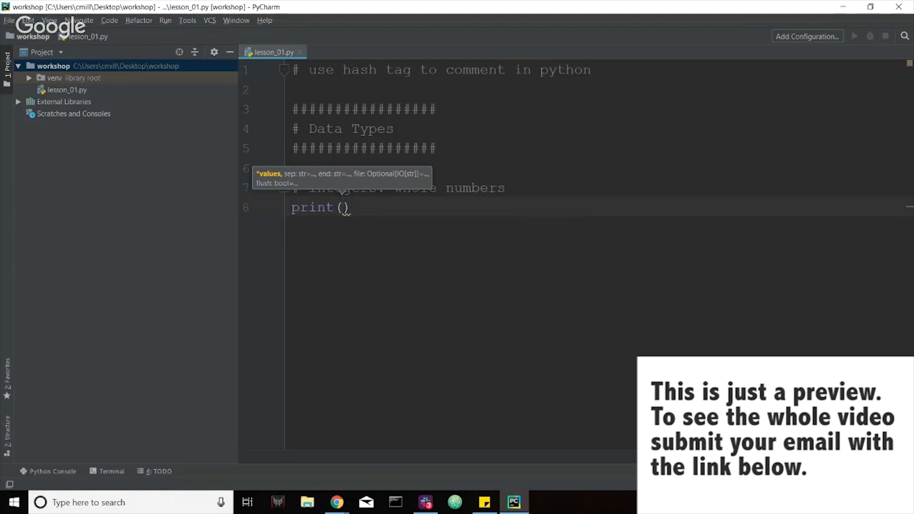
pyautogui.write('3')
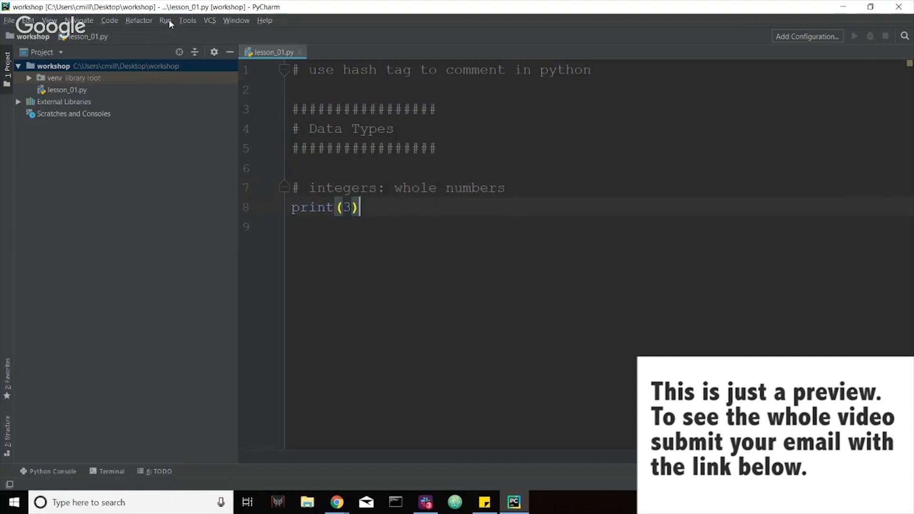
# Run lesson_01 from the Run menu, outputting 3 with exit code 0
pyautogui.click(166, 20)
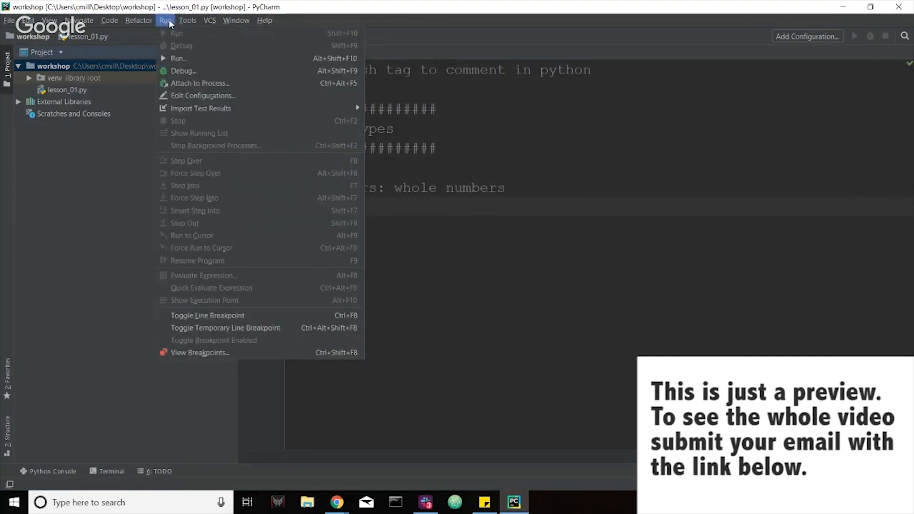
pyautogui.moveTo(172, 36)
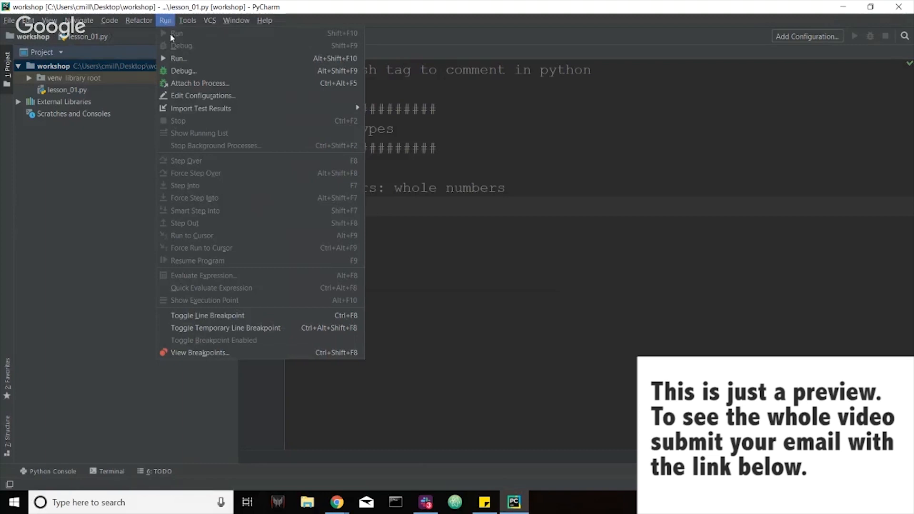
pyautogui.moveTo(177, 58)
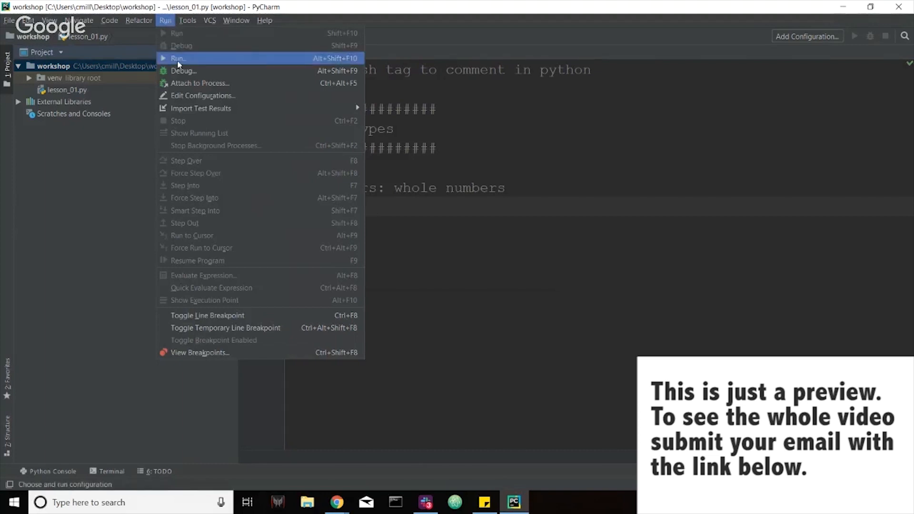
pyautogui.click(177, 58)
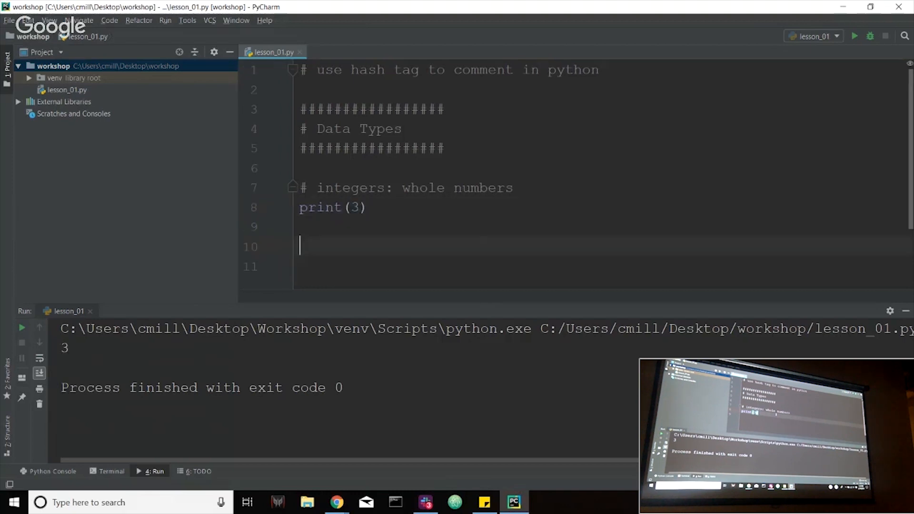
# Add '# float: decimal point numbers' and print(5.6), then rerun to output 3 and 5.6
pyautogui.write('#')
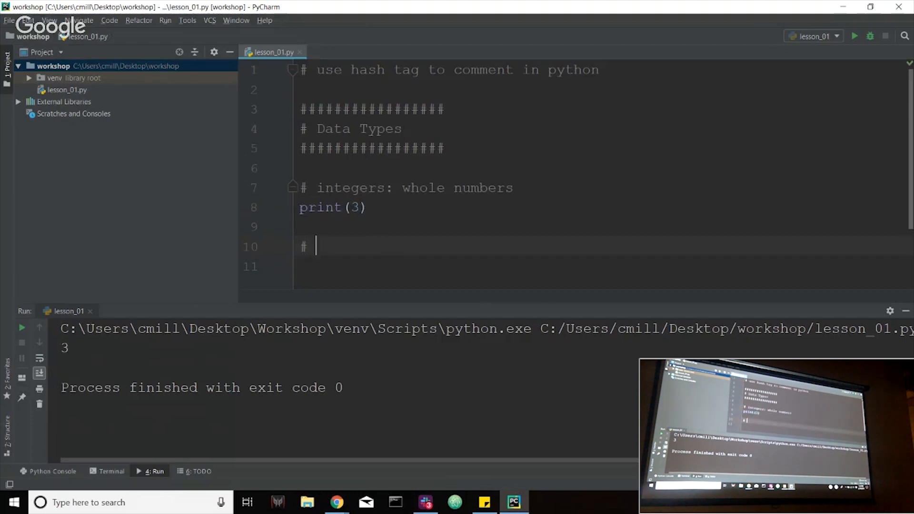
pyautogui.write('float:')
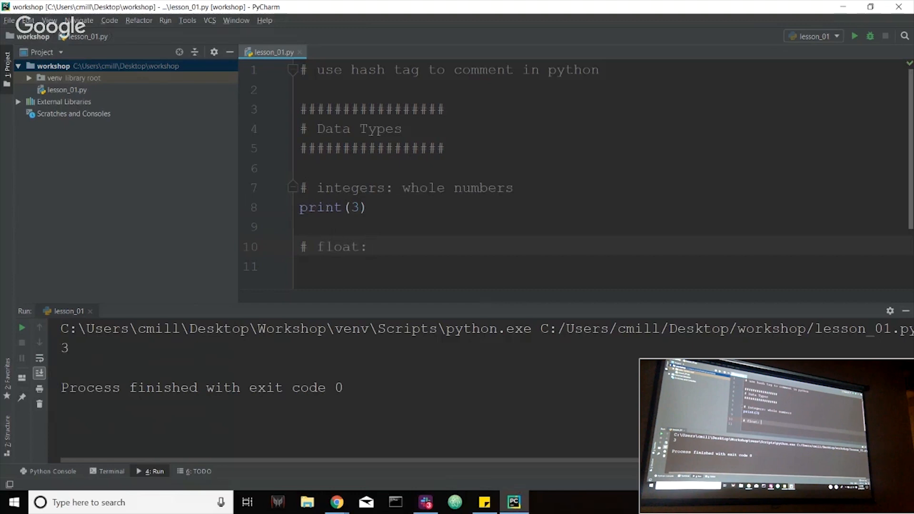
pyautogui.write('decimal point numbers')
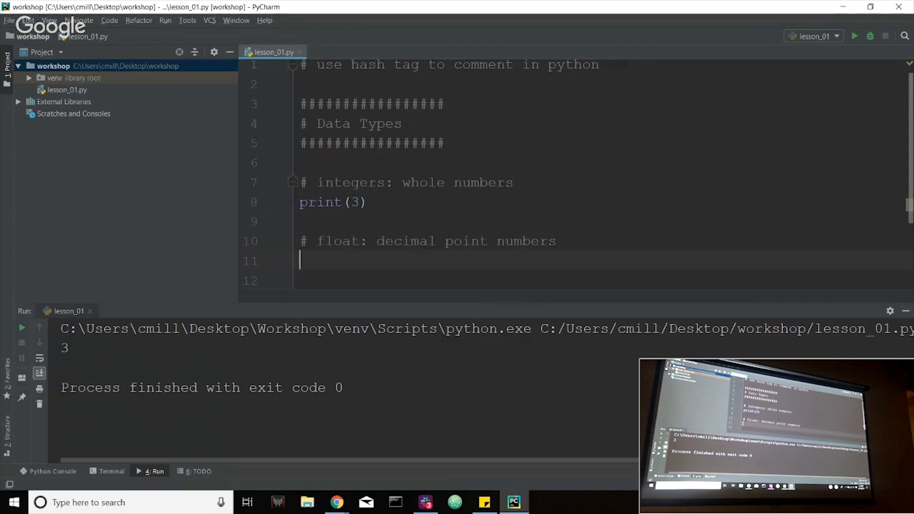
pyautogui.write('p')
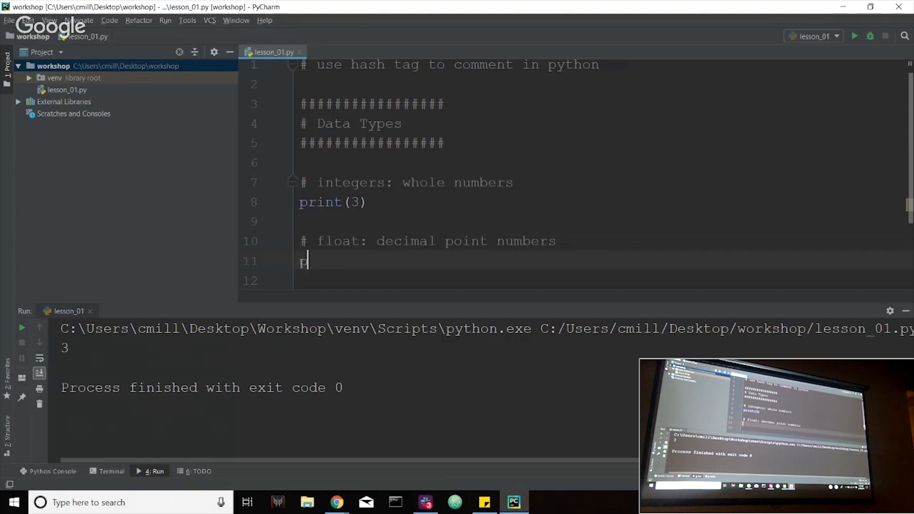
pyautogui.write('print(5')
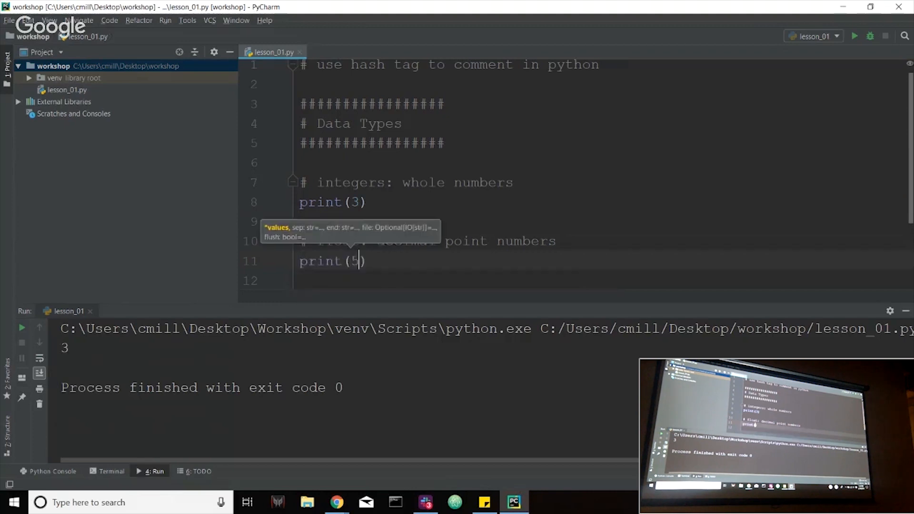
pyautogui.write('.6')
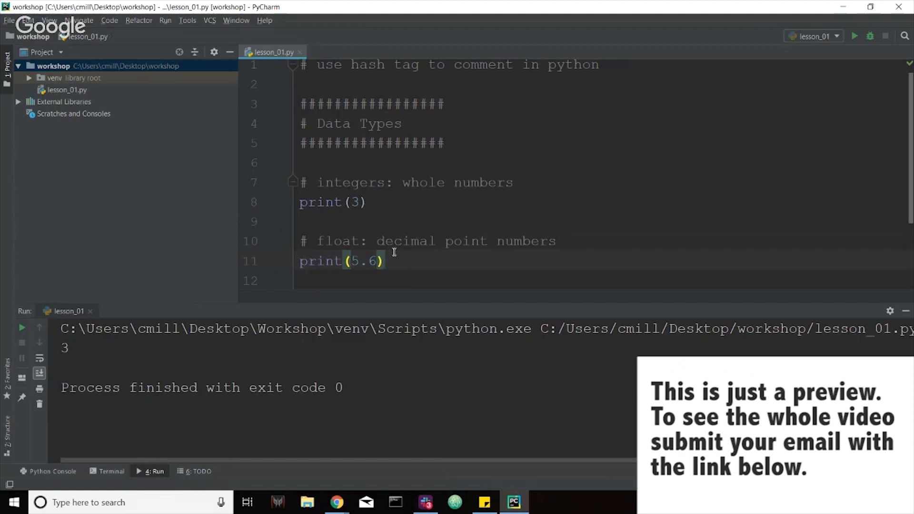
pyautogui.moveTo(790, 76)
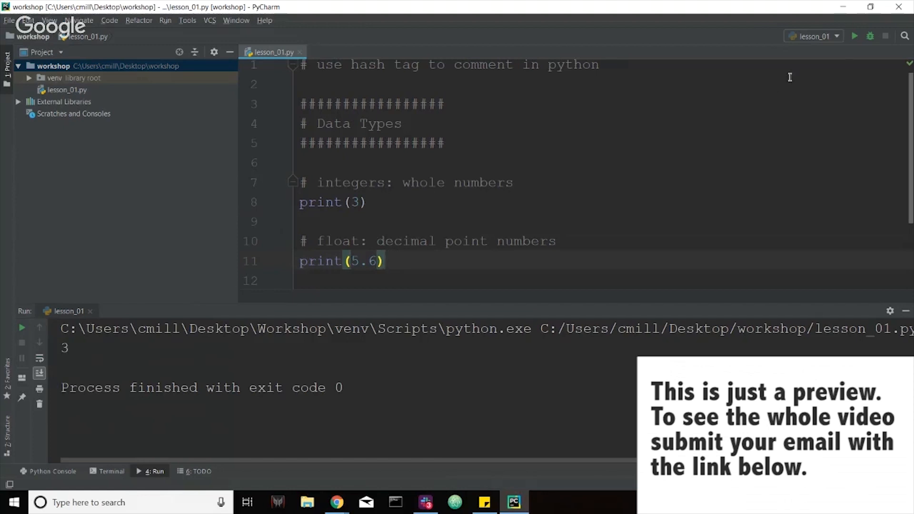
pyautogui.moveTo(854, 37)
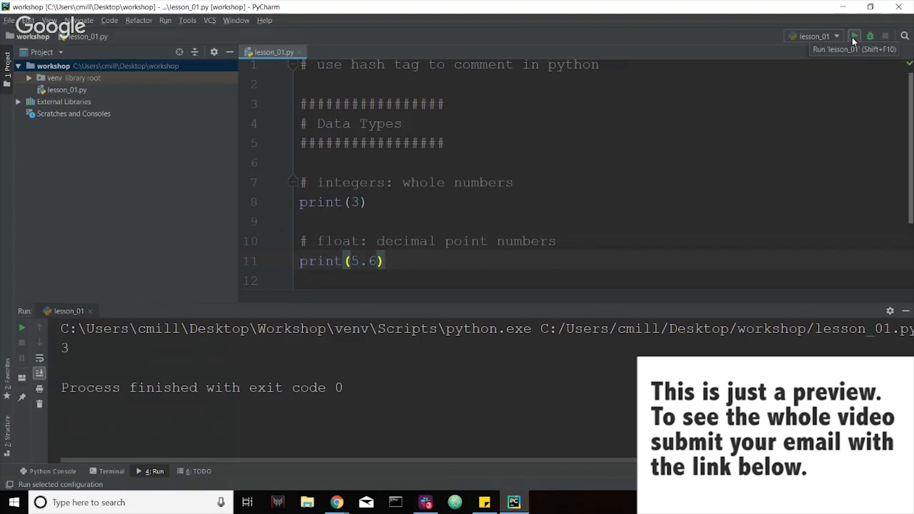
pyautogui.click(854, 36)
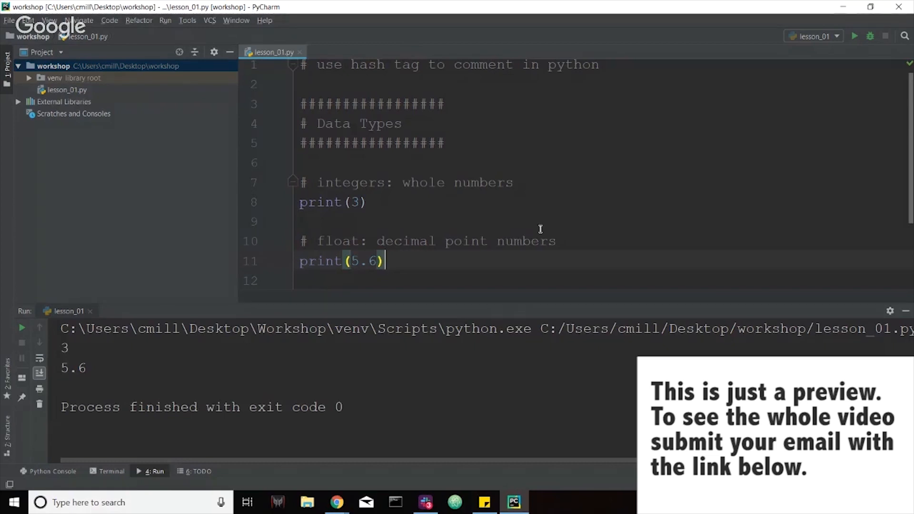
pyautogui.moveTo(478, 203)
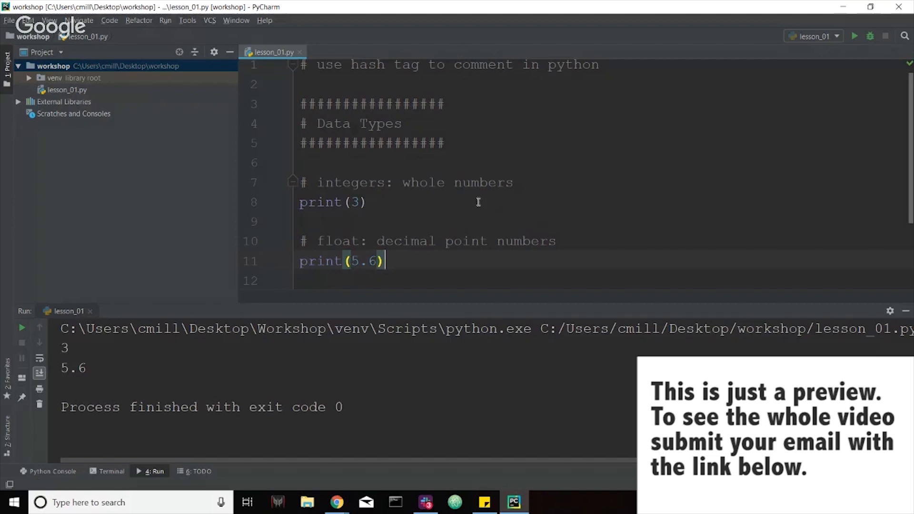
pyautogui.click(516, 162)
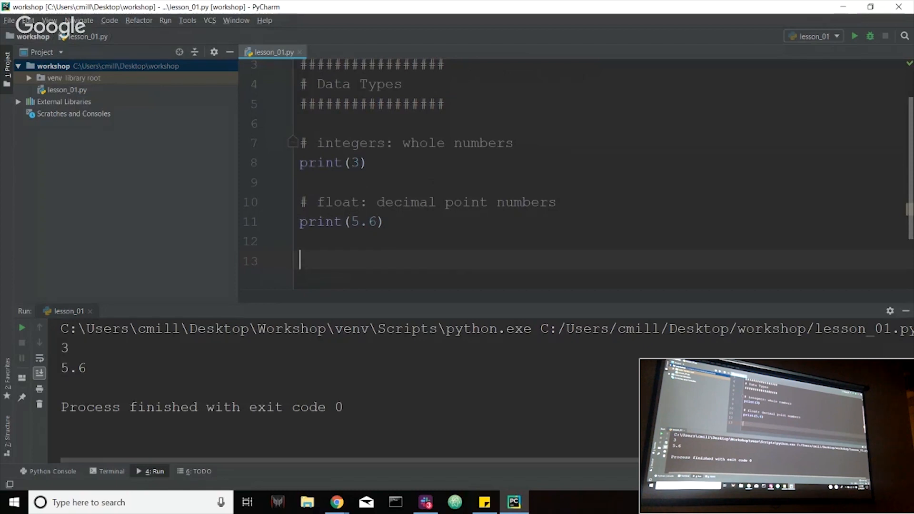
# Add a '# booleans: either True or False values' comment, then print(True) and print(False)
pyautogui.write('# booleans: switches,')
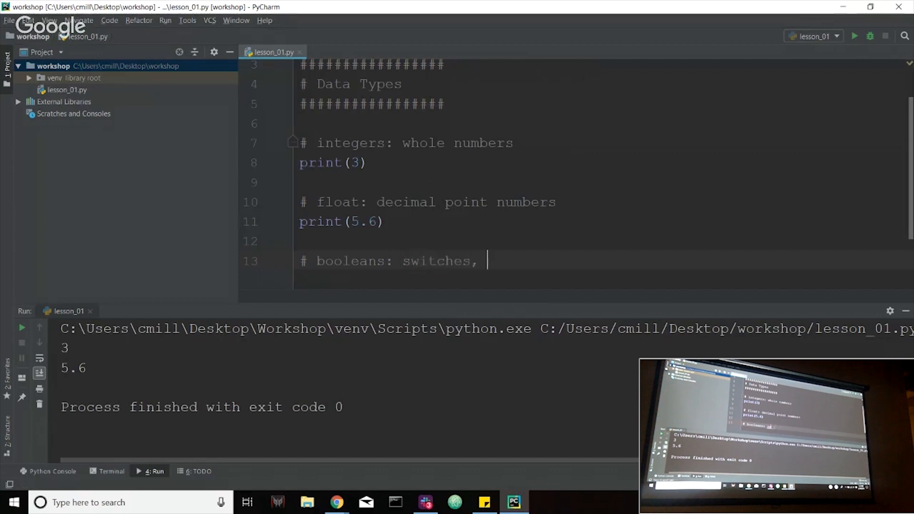
pyautogui.write('either')
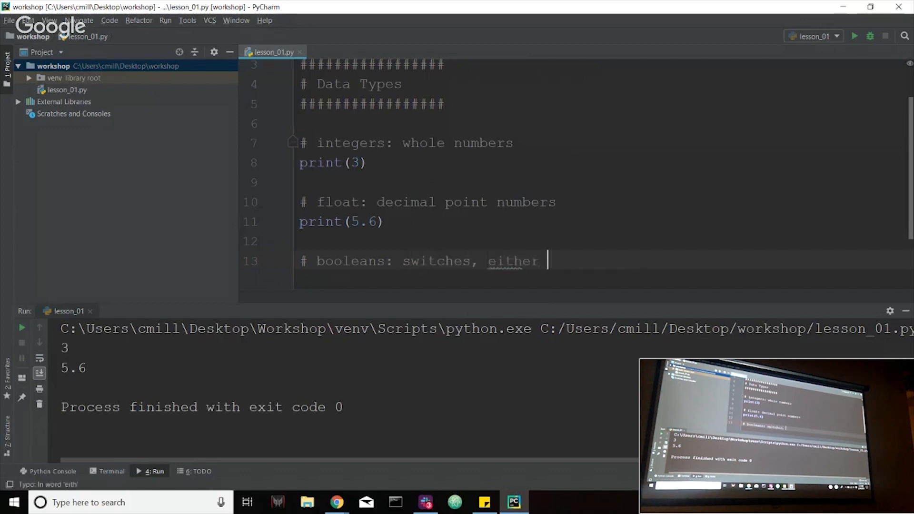
pyautogui.write('True or False values')
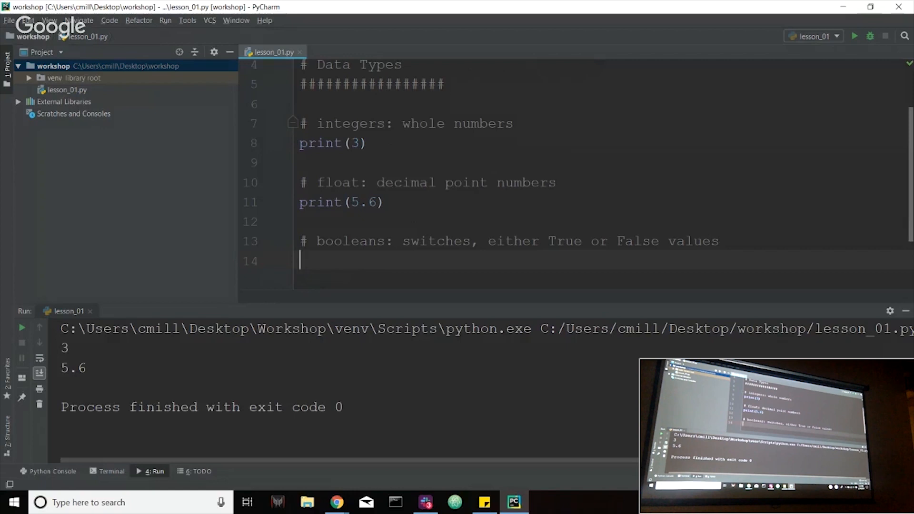
pyautogui.write('p')
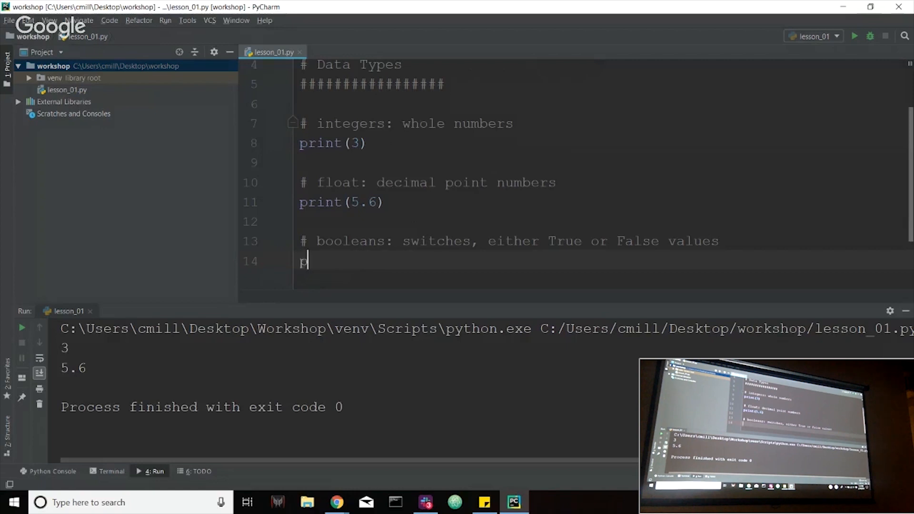
pyautogui.write('rint(')
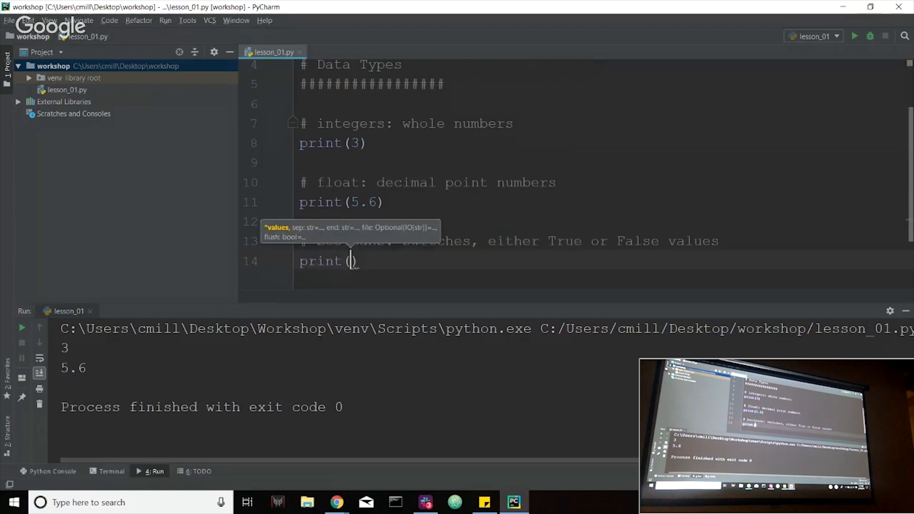
pyautogui.write('True')
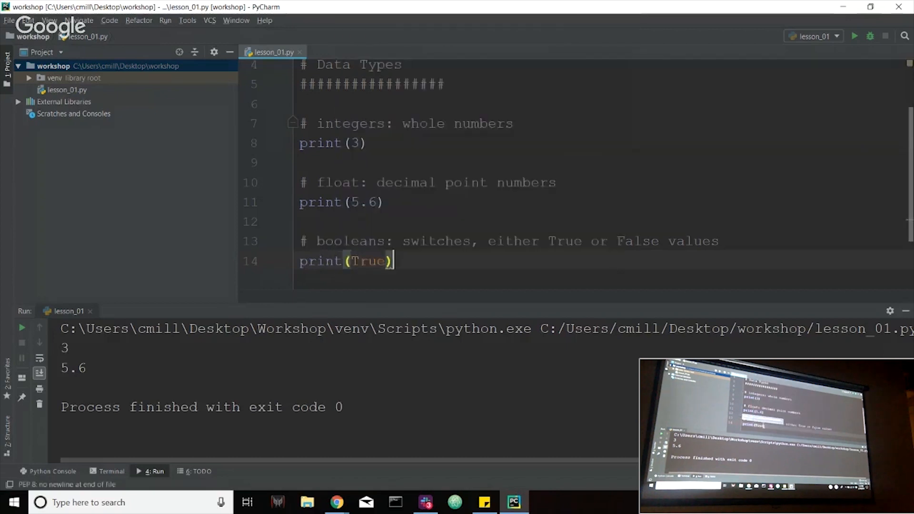
pyautogui.write('print(False)')
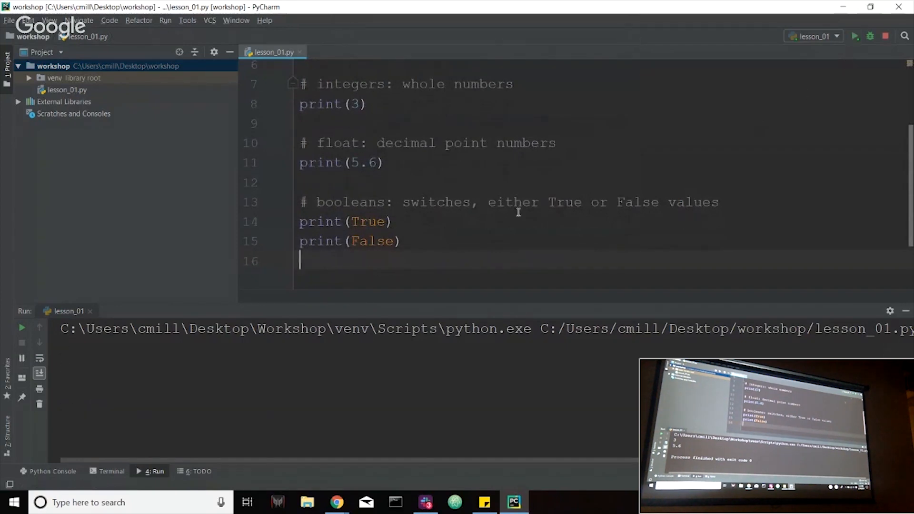
# Rerun lesson_01.py so the output shows 3, 5.6, True and False with exit code 0
pyautogui.click(855, 36)
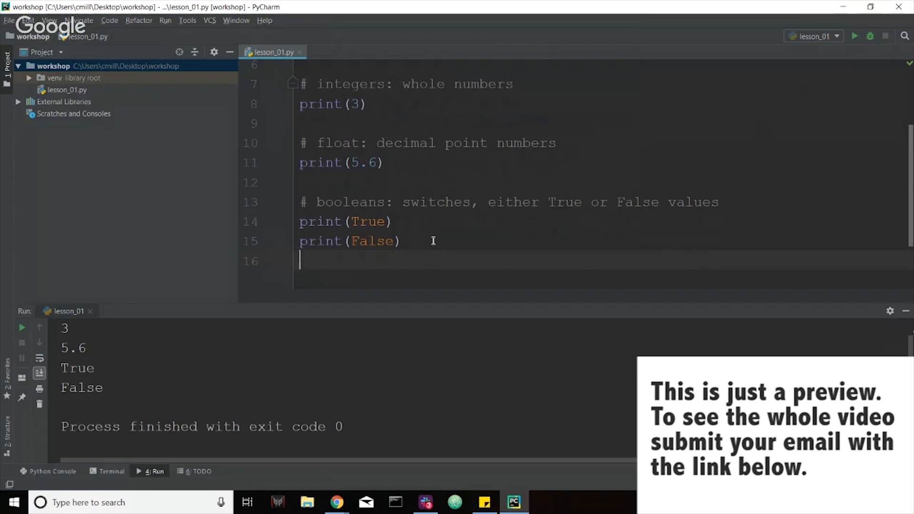
pyautogui.moveTo(454, 232)
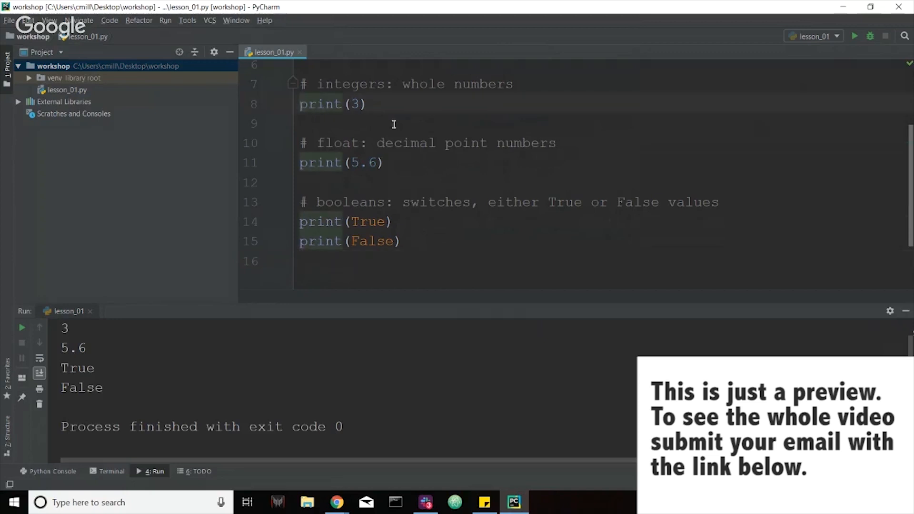
# Comment out all four integer, float and boolean print lines, leaving a blank line 17
pyautogui.press('ctrl+slash')
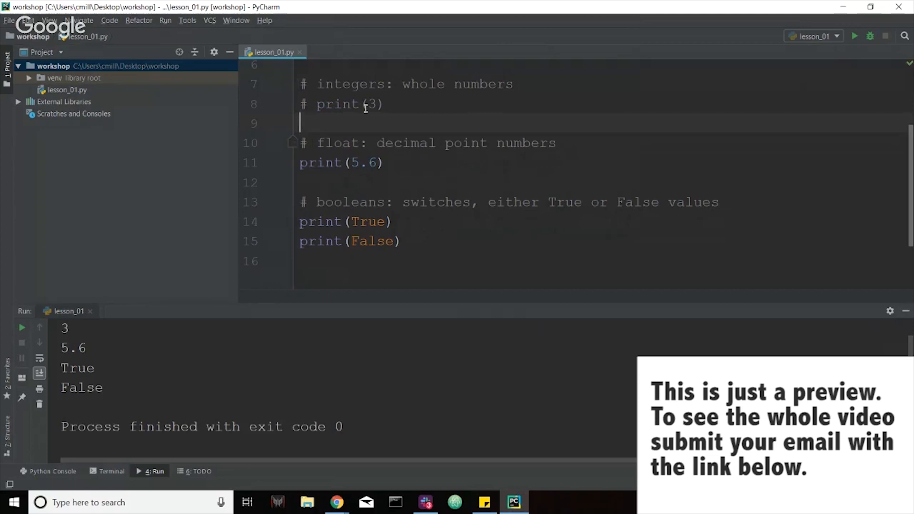
pyautogui.moveTo(309, 221)
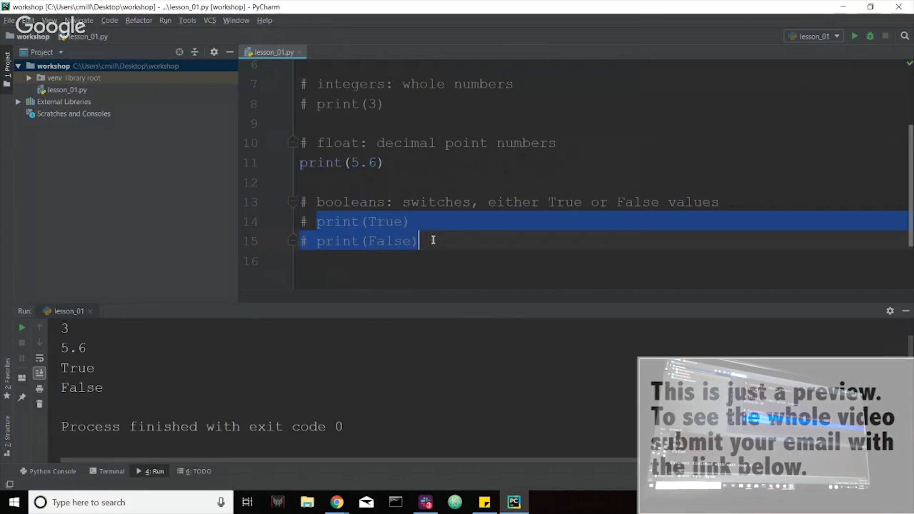
pyautogui.click(418, 241)
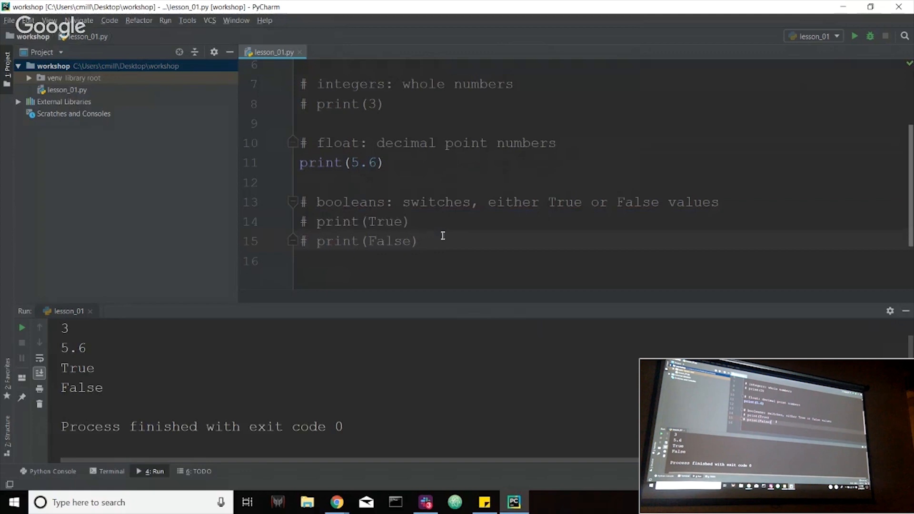
pyautogui.click(417, 241)
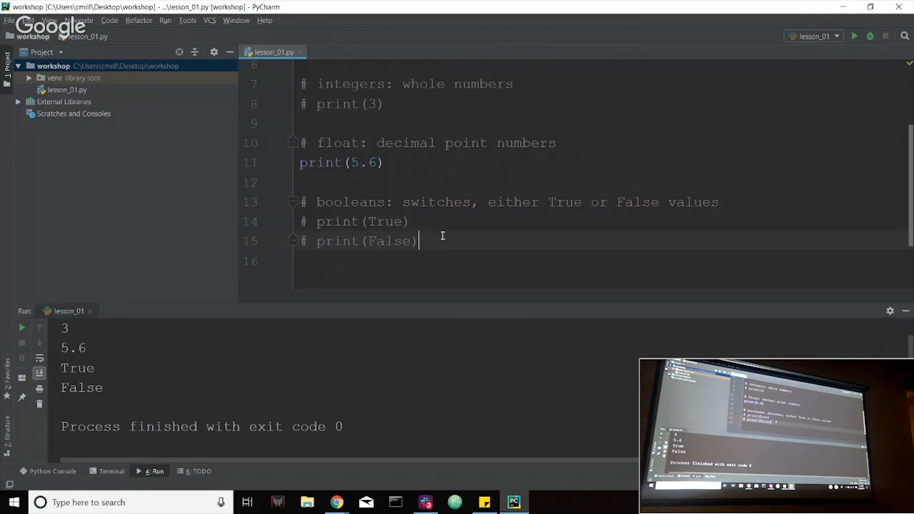
pyautogui.moveTo(420, 241)
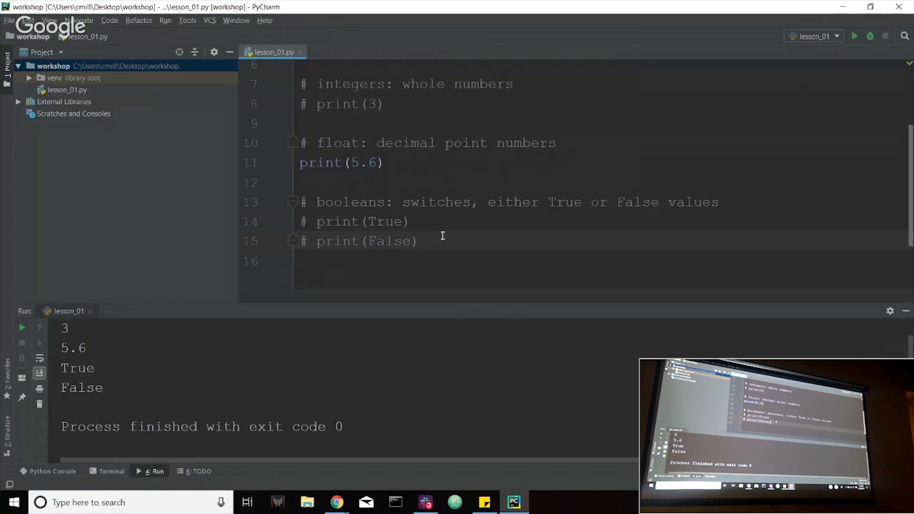
pyautogui.click(301, 163)
pyautogui.write('# ')
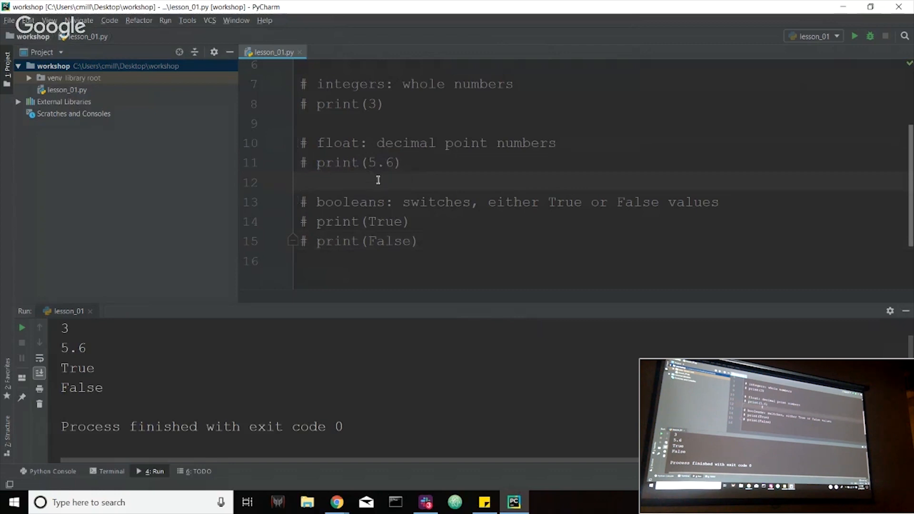
pyautogui.click(415, 240)
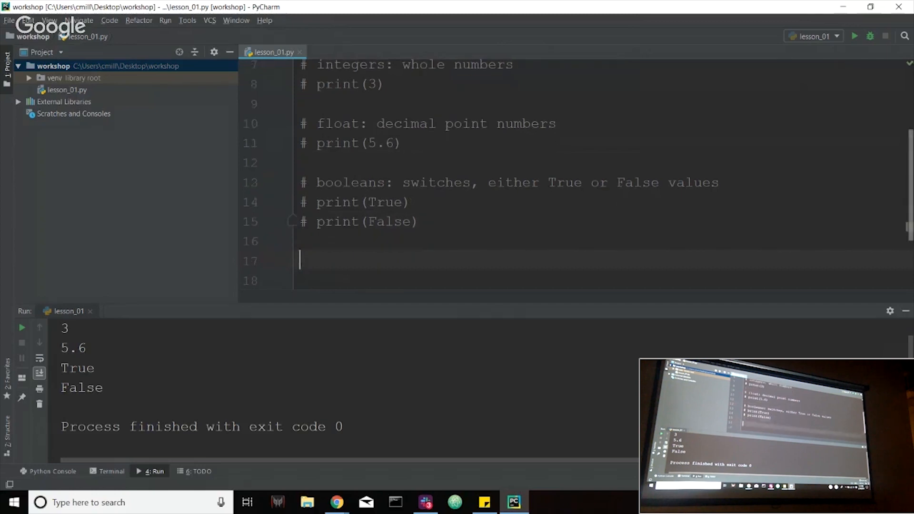
# On line 17, write '# string: one or more characters, within single or double quotes'
pyautogui.write('#')
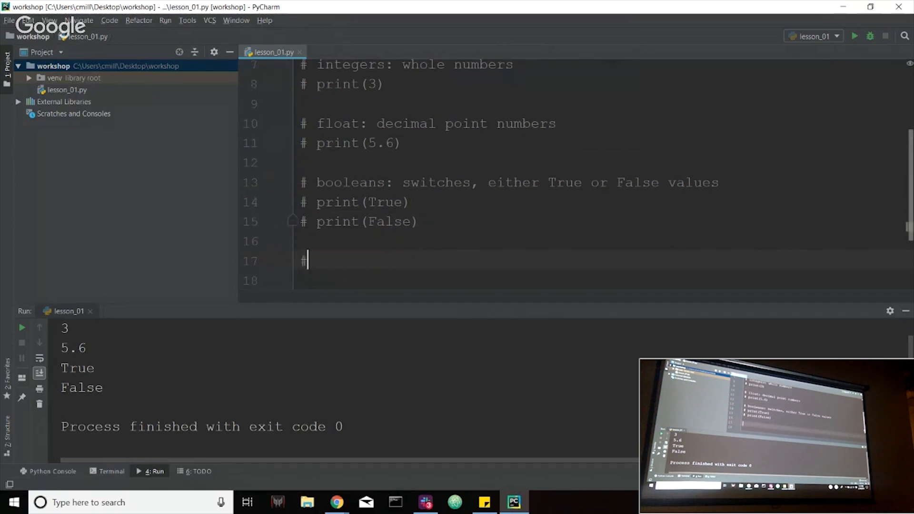
pyautogui.write('string')
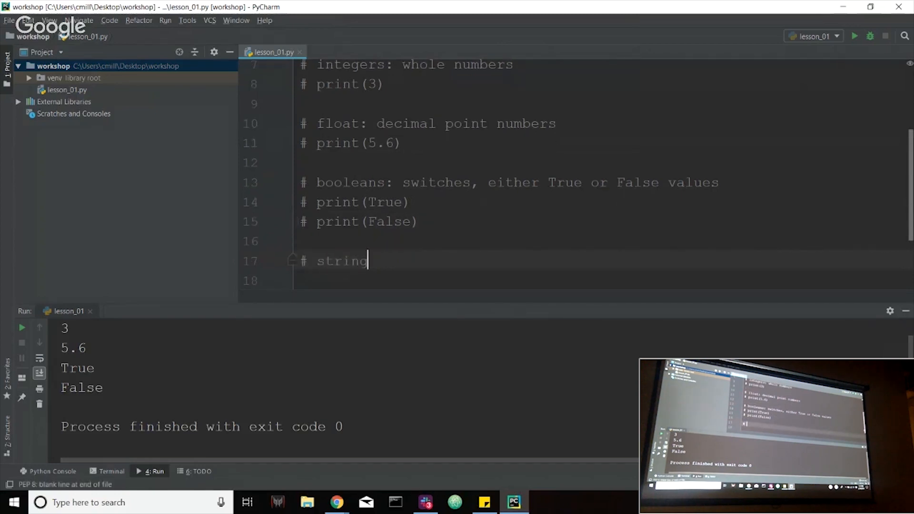
pyautogui.write(':')
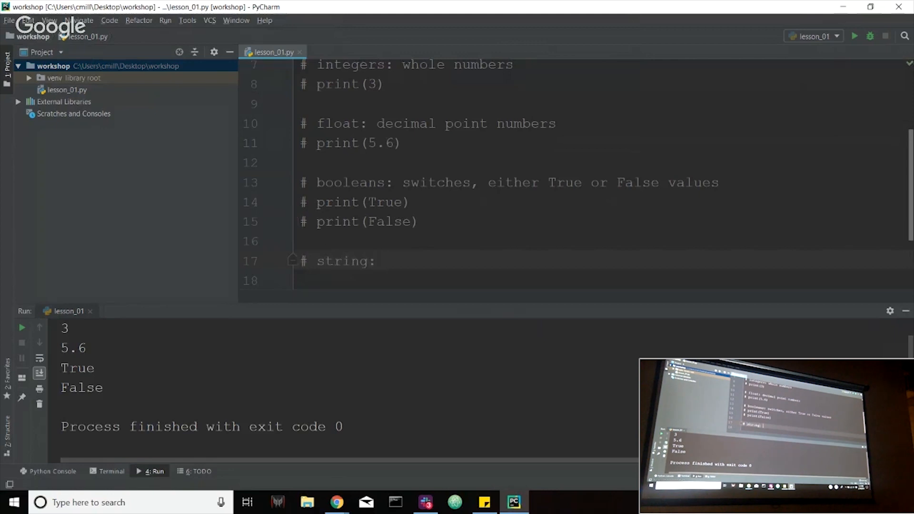
pyautogui.write('one c')
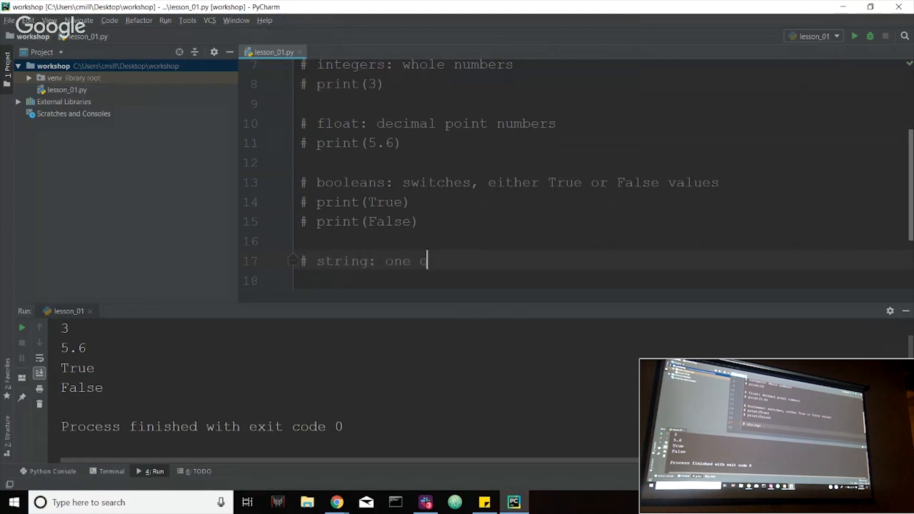
pyautogui.write('r more characters,')
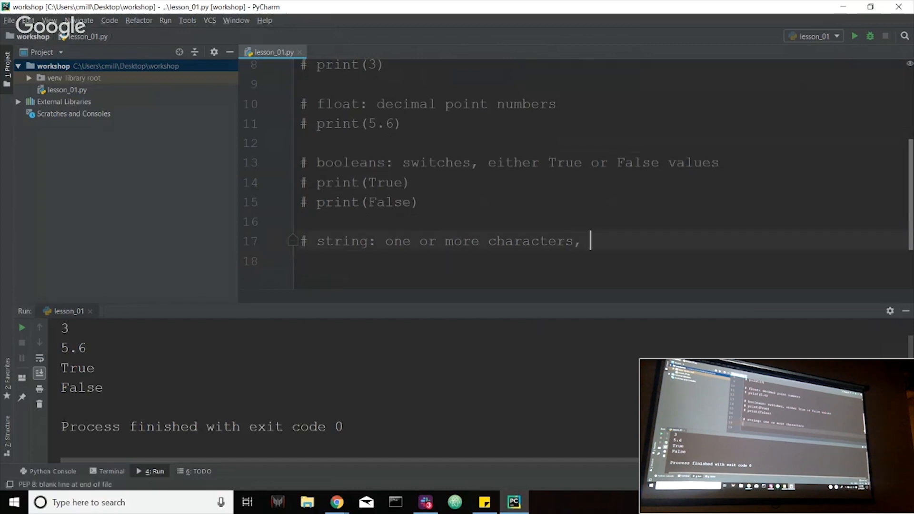
pyautogui.write('w')
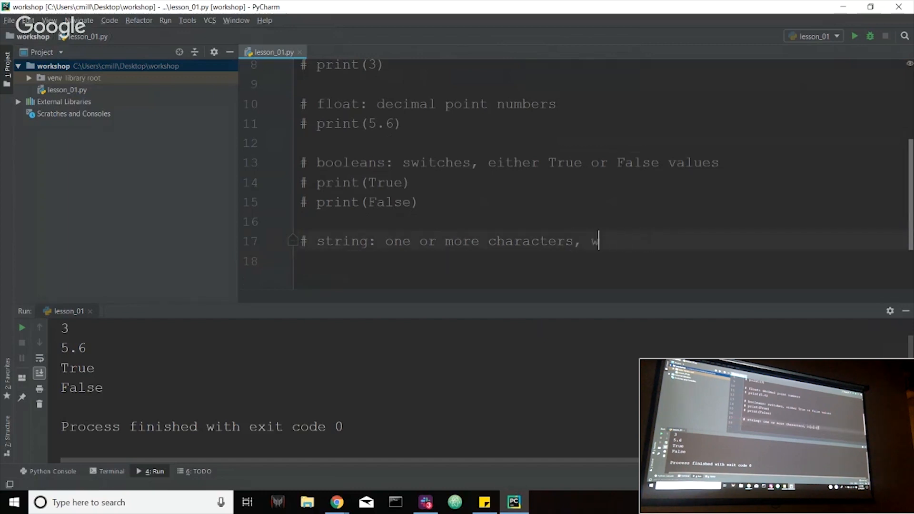
pyautogui.write('ithin single o')
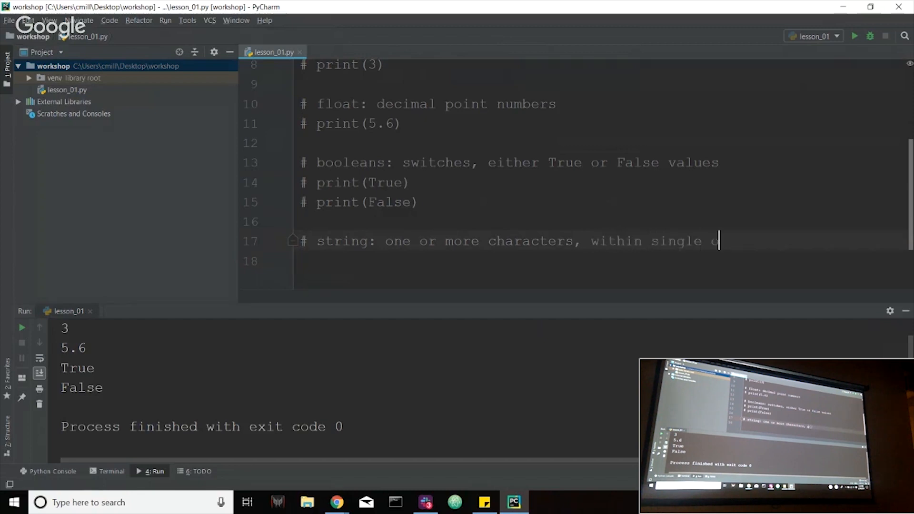
pyautogui.write('r double quotes')
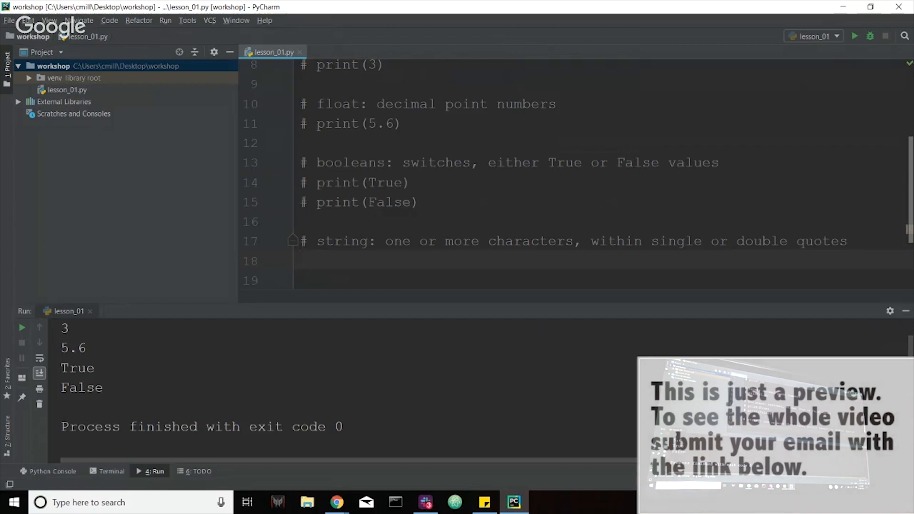
# Add print('This is a string') on line 18 and run the script
pyautogui.write('print(')
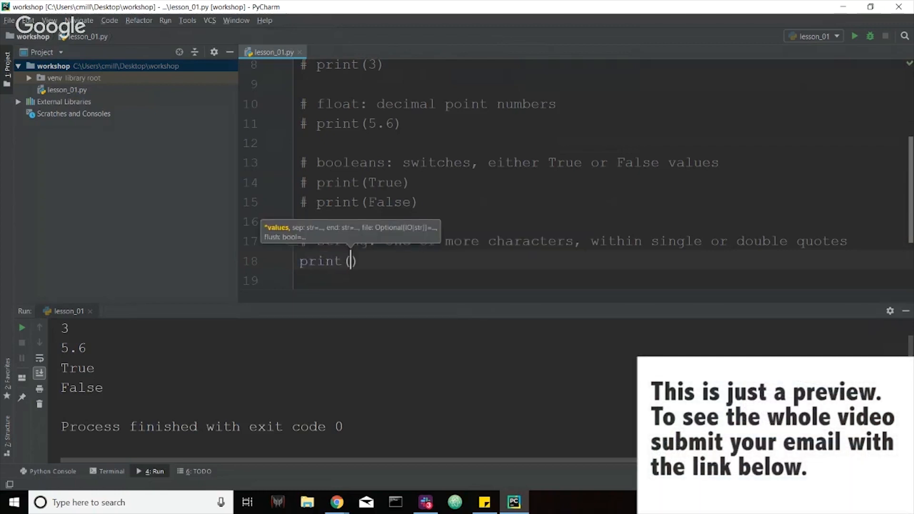
pyautogui.write("'")
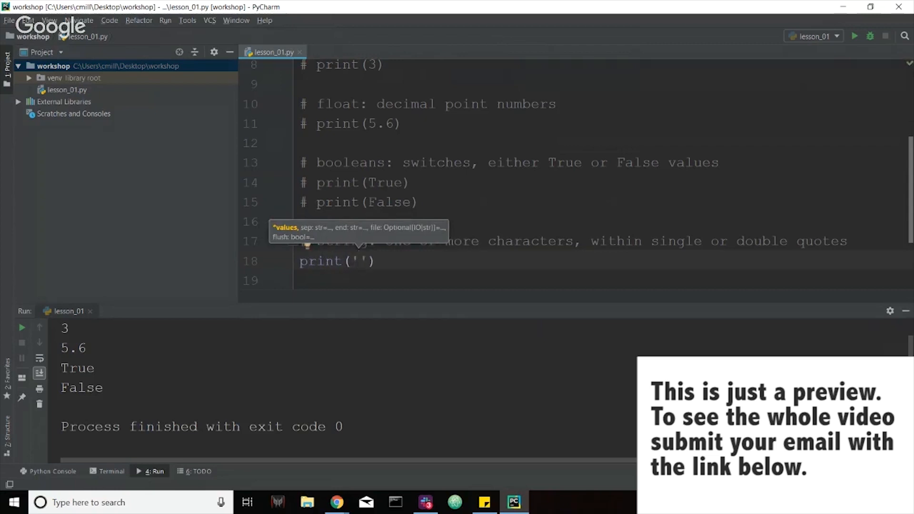
pyautogui.write('This is a string')
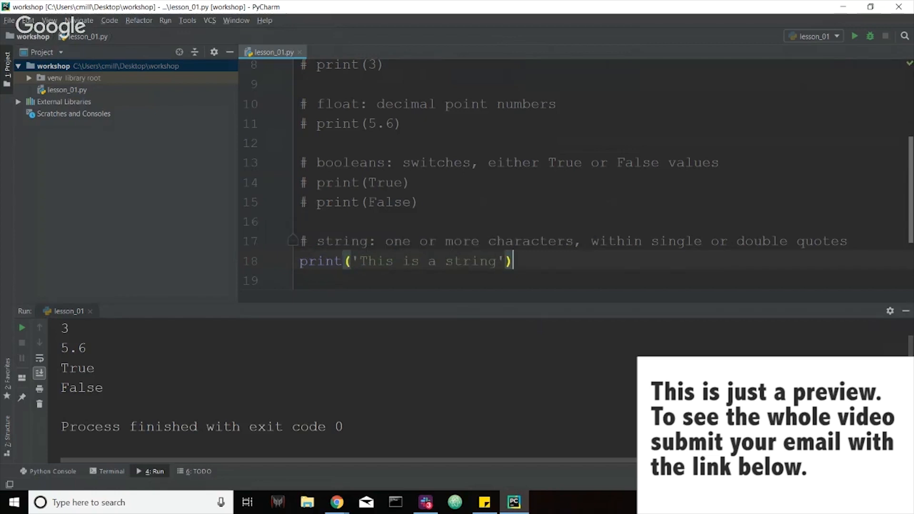
pyautogui.moveTo(854, 37)
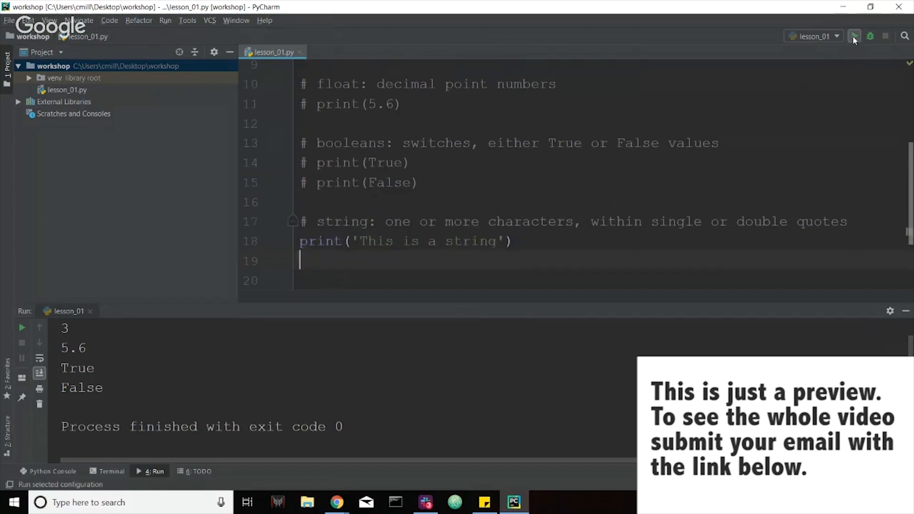
pyautogui.click(854, 36)
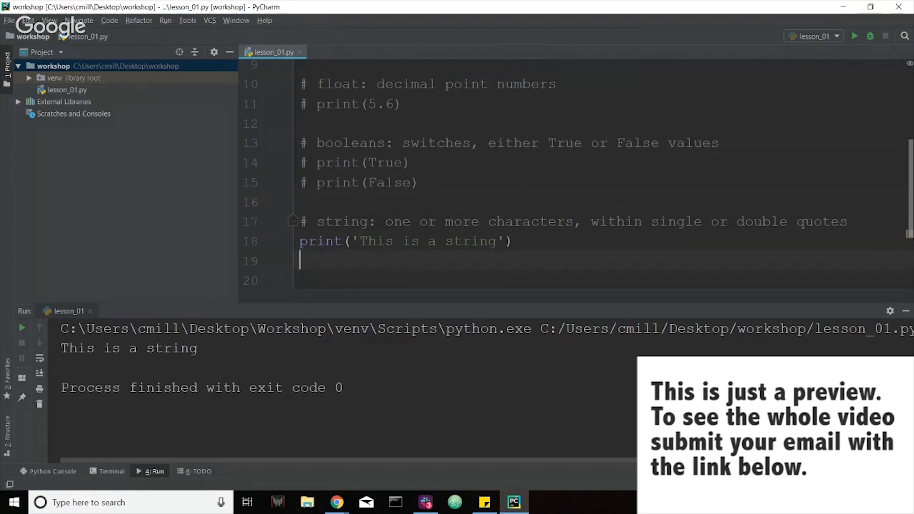
# Add print("This is also a string") on line 19 and rerun to show both strings
pyautogui.write('print("")')
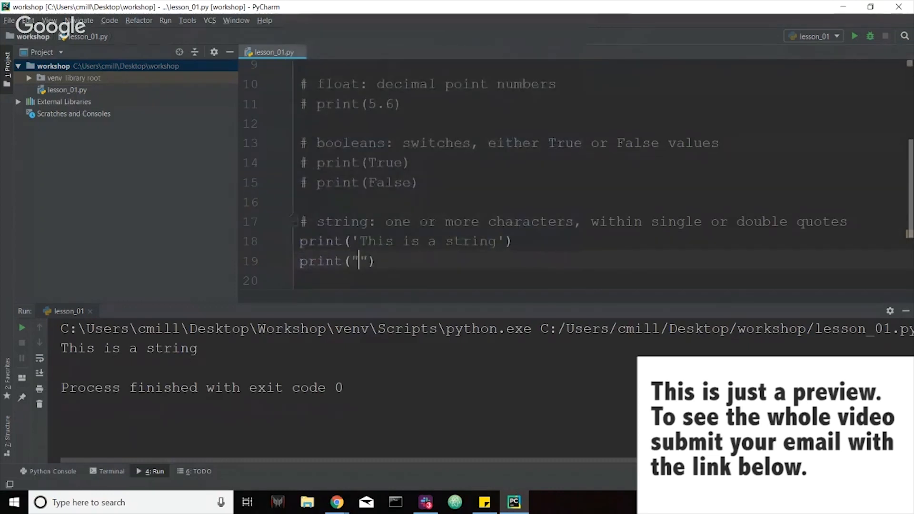
pyautogui.write('This is also a string')
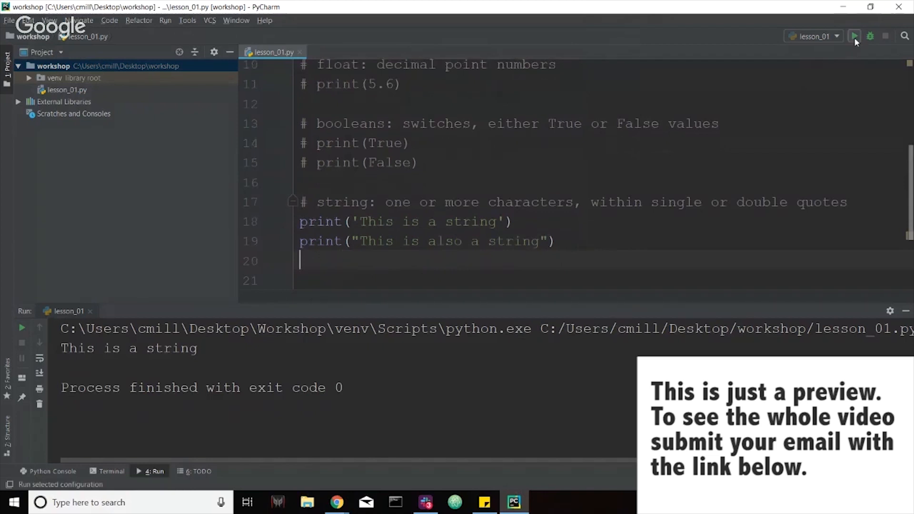
pyautogui.click(854, 36)
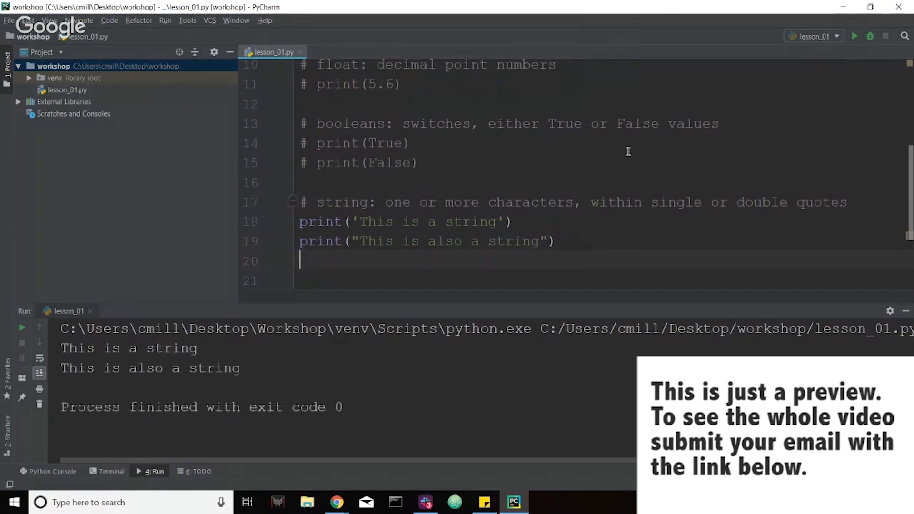